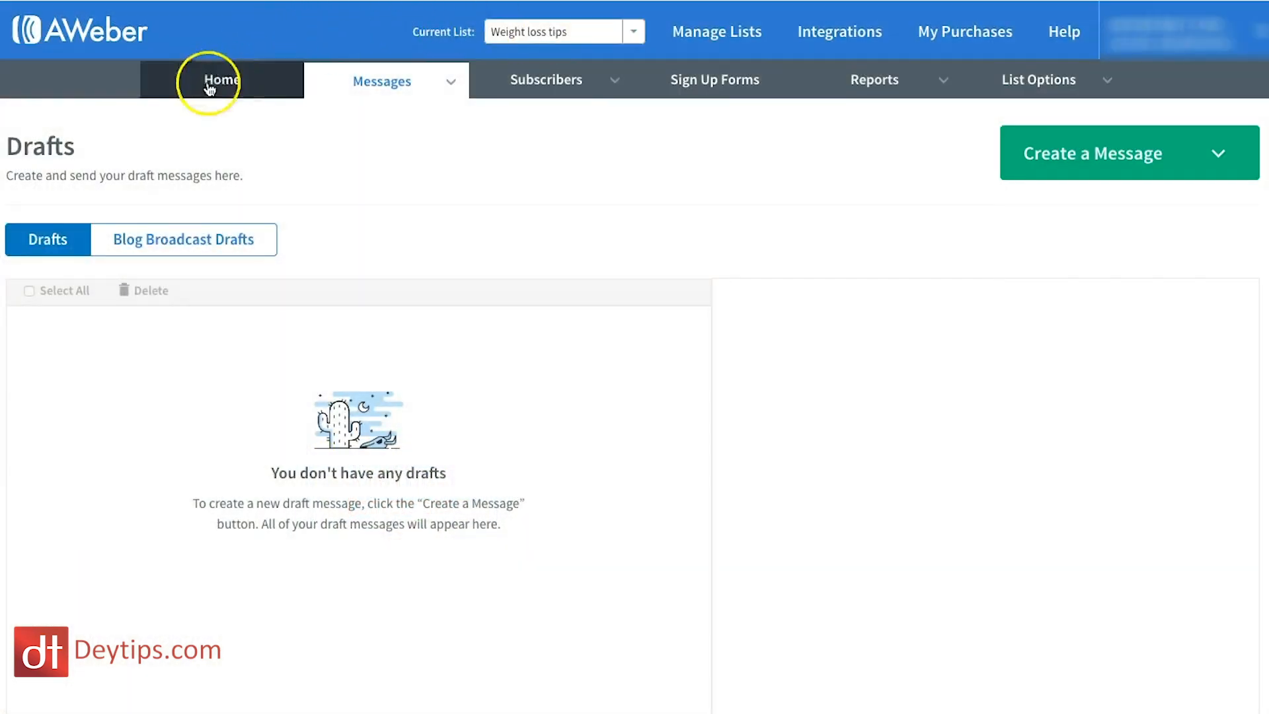
# Open the Messages menu to reach the Drafts page for Weight loss tips
pyautogui.click(382, 81)
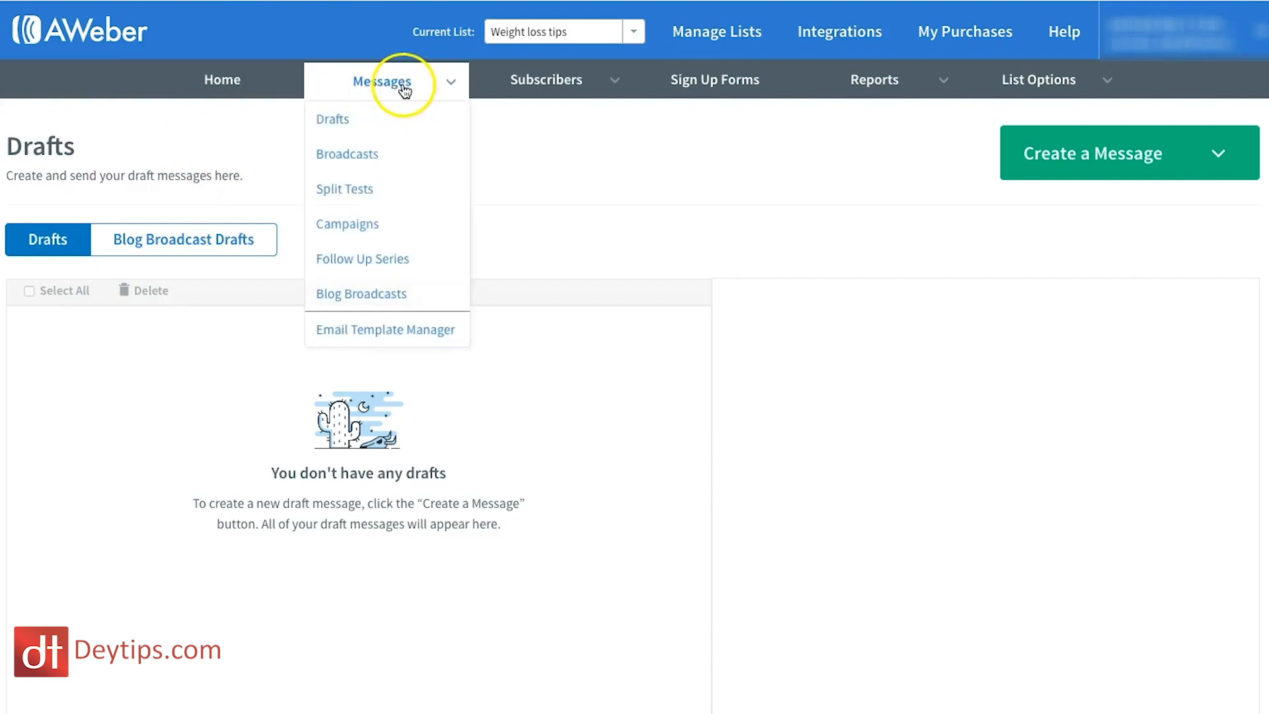
pyautogui.moveTo(400, 259)
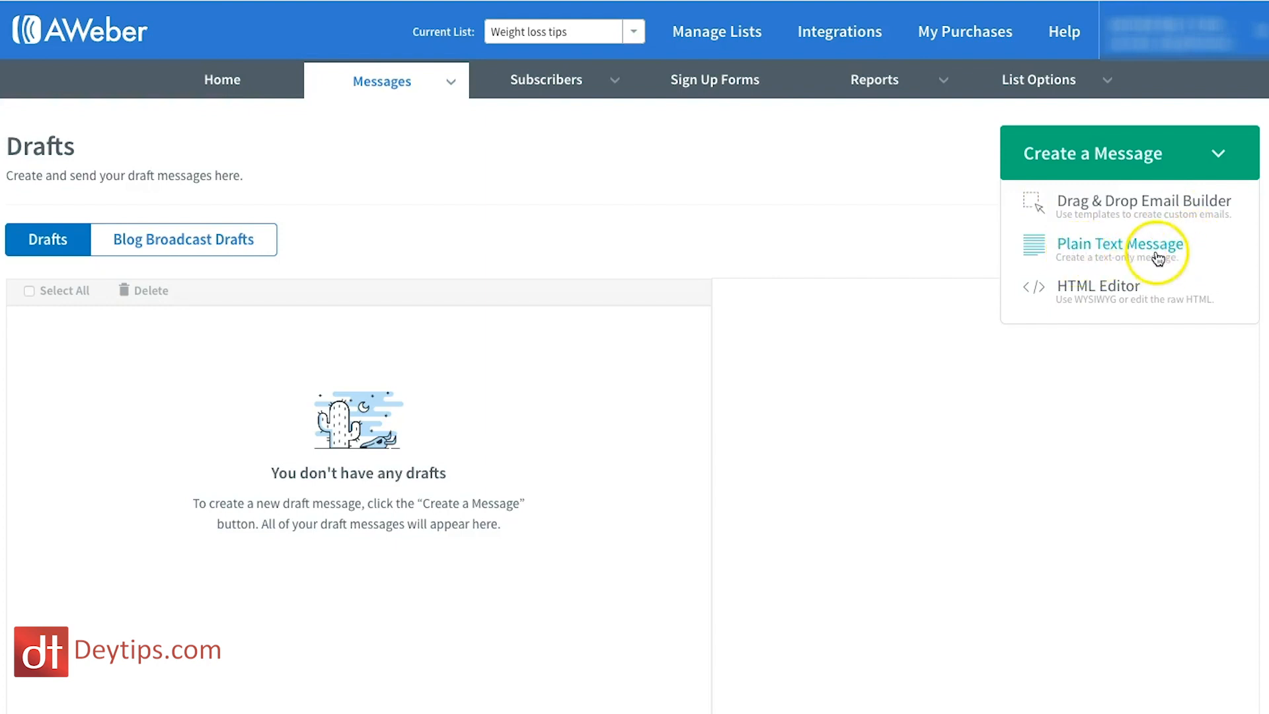
pyautogui.moveTo(1104, 303)
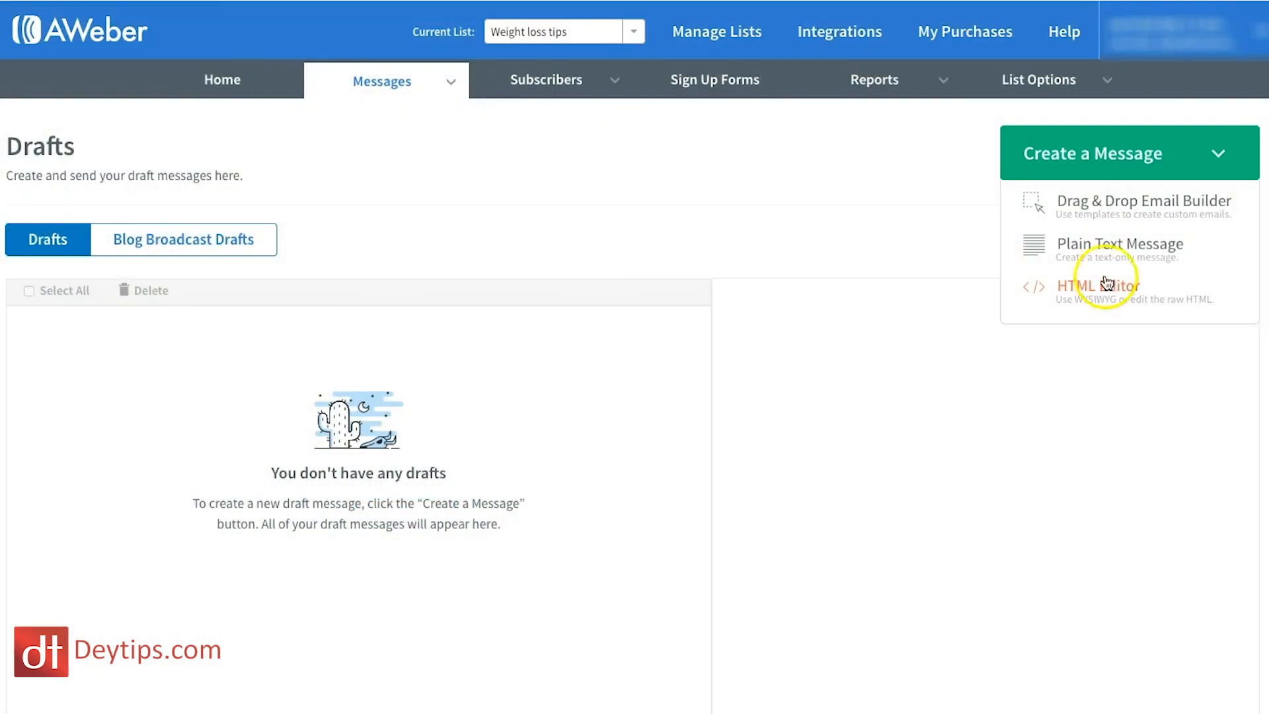
pyautogui.moveTo(1152, 208)
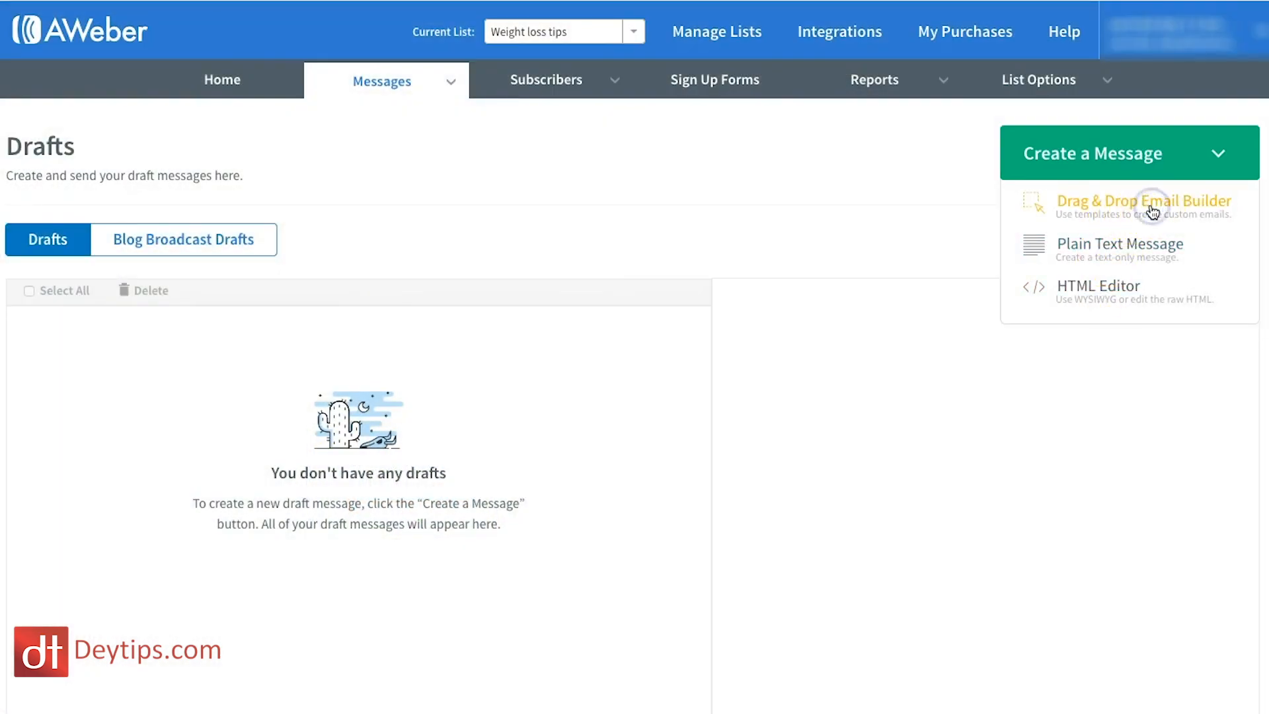
# Start a Drag & Drop builder email with subject "Test email" and begin editing its body
pyautogui.click(1144, 202)
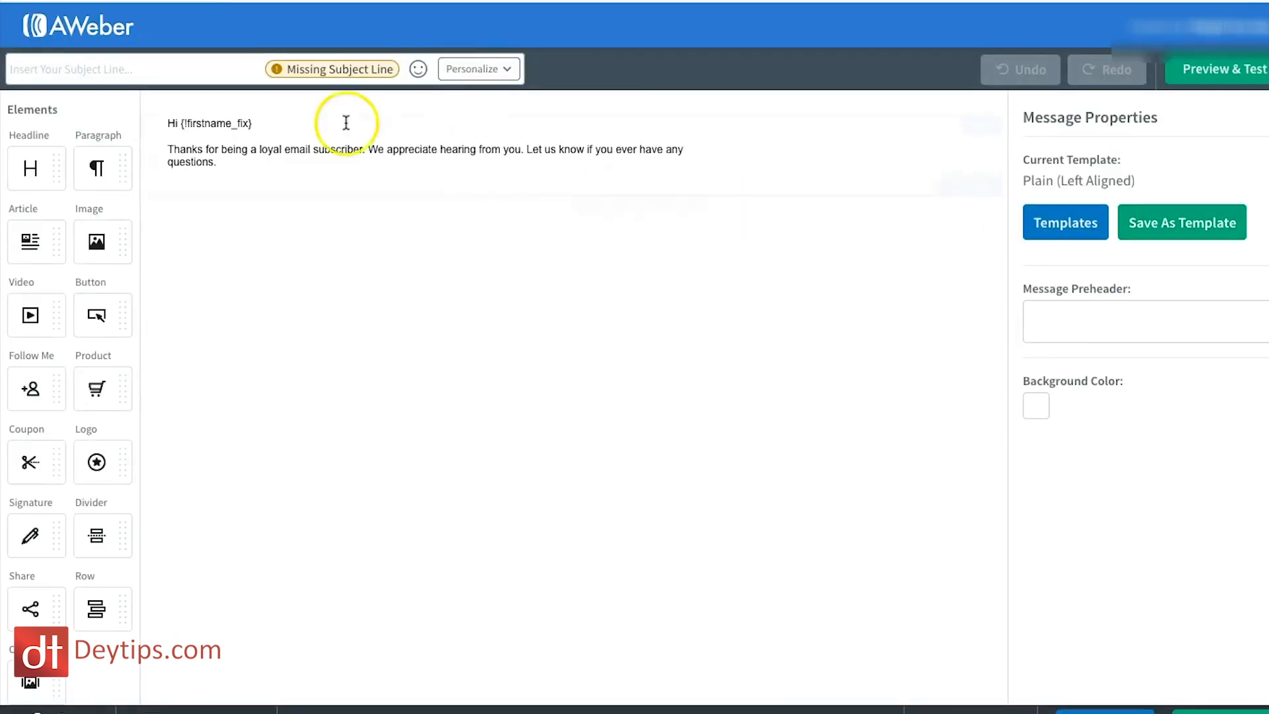
pyautogui.write('T')
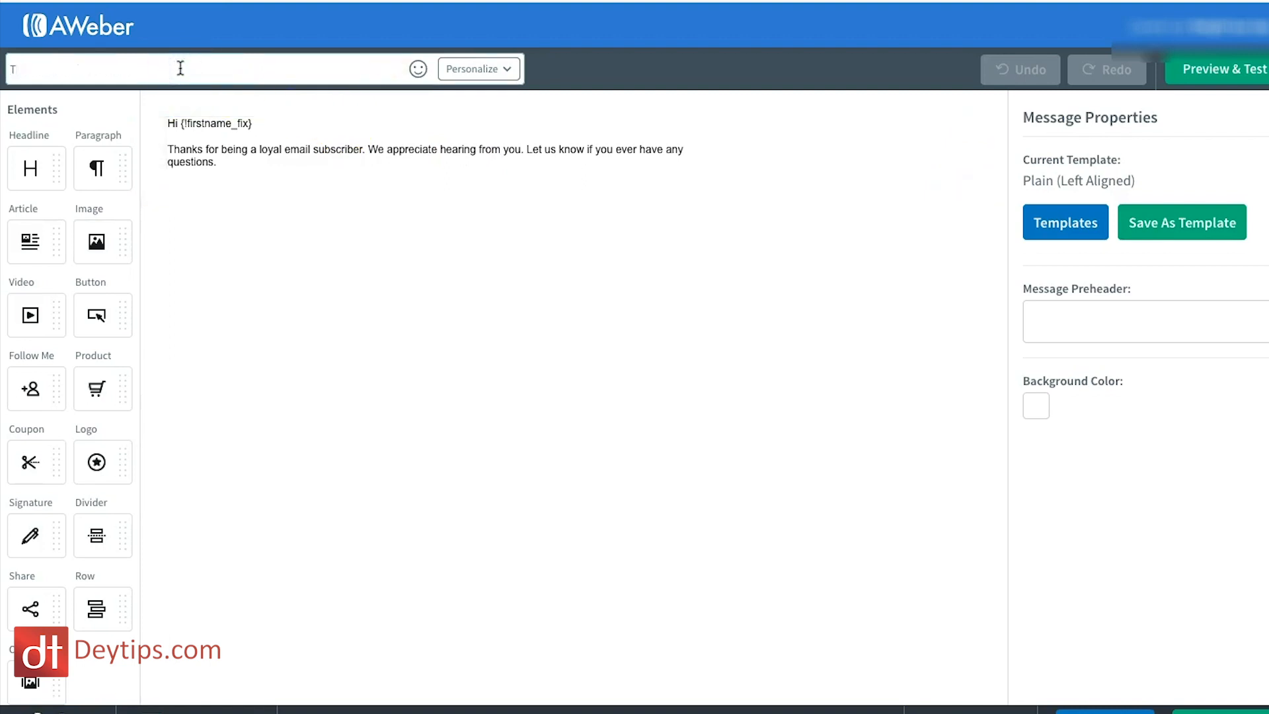
pyautogui.click(205, 123)
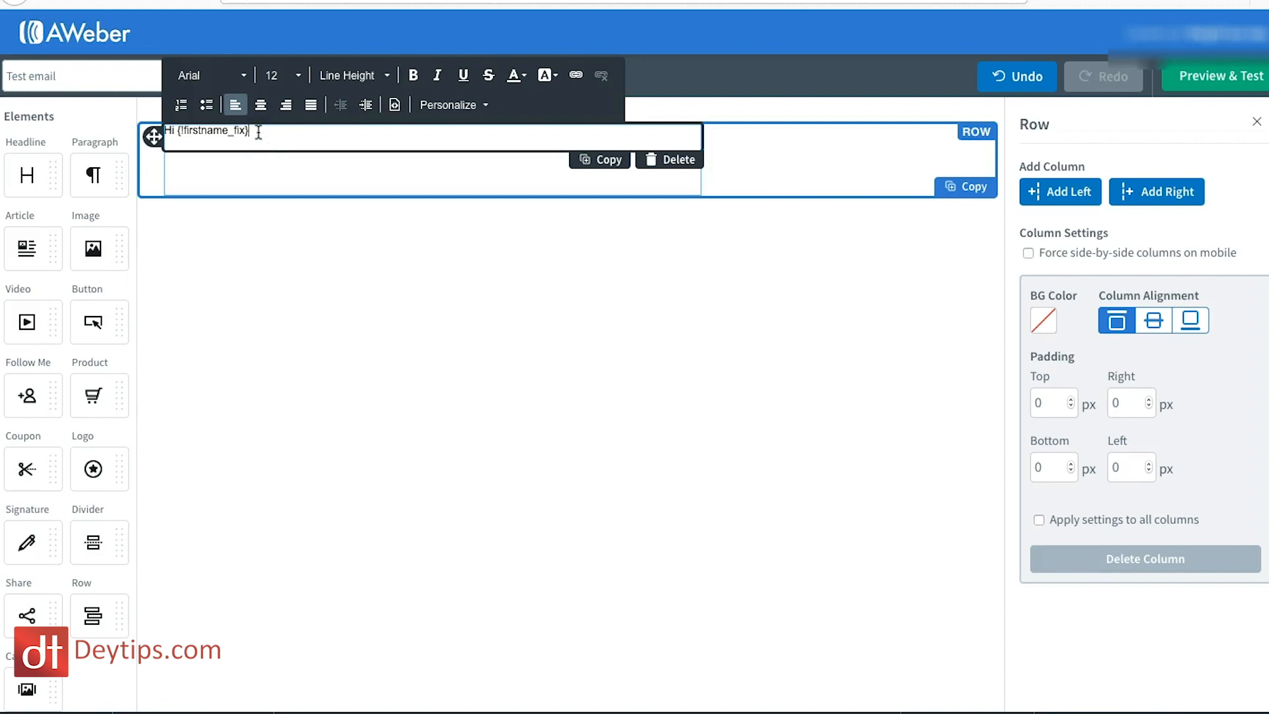
# Type "Welcome, to our newsletter please see attached gift as promised." as the body
pyautogui.write(',')
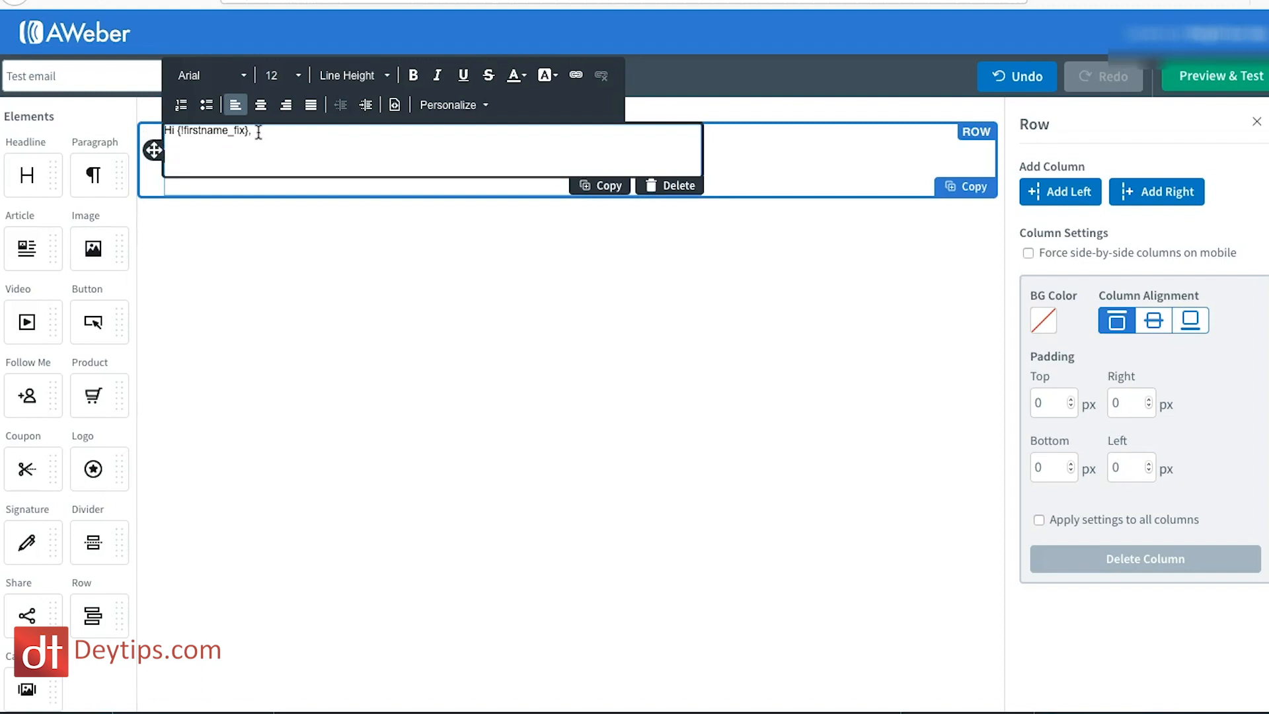
pyautogui.write('Welcome,')
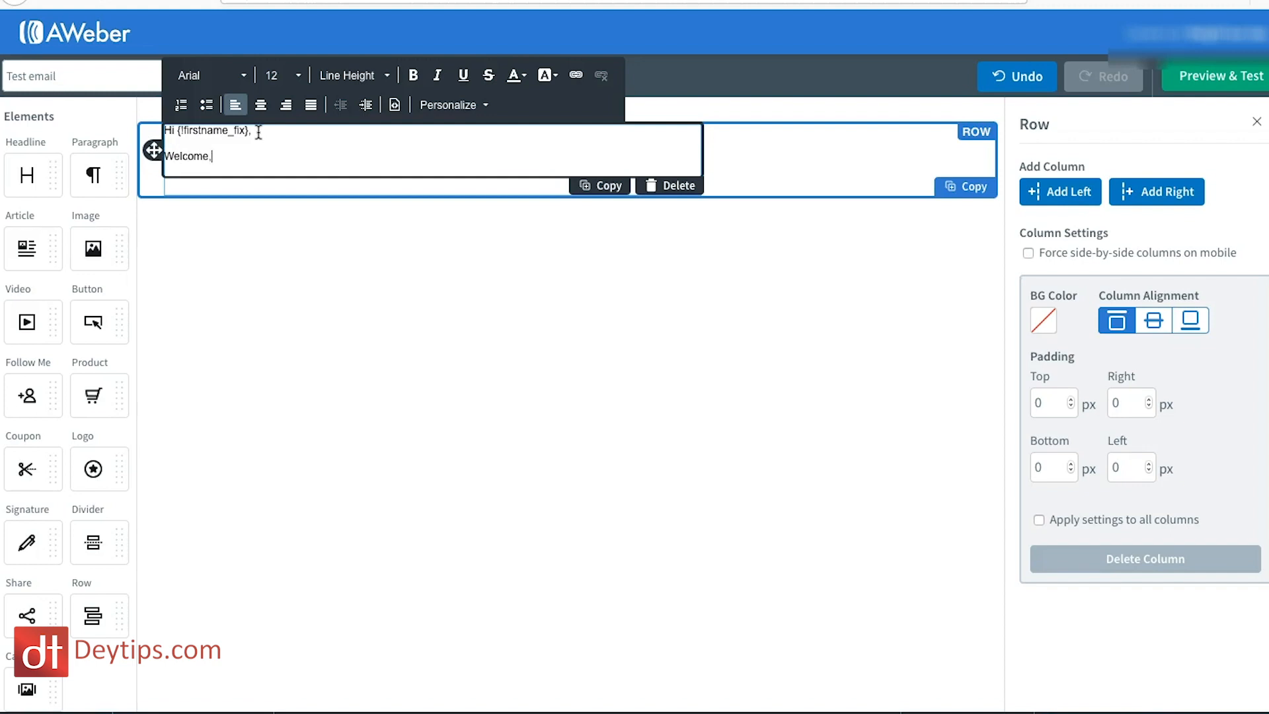
pyautogui.write('to o')
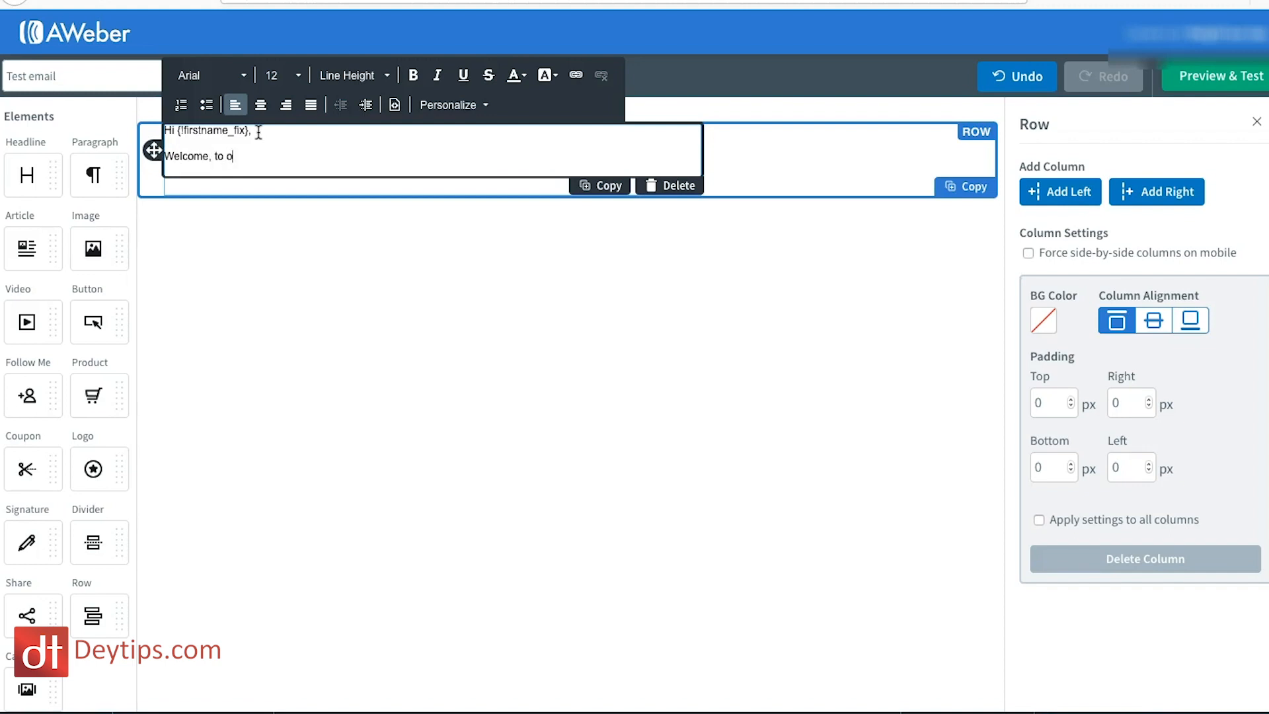
pyautogui.write('ur newsletter please see')
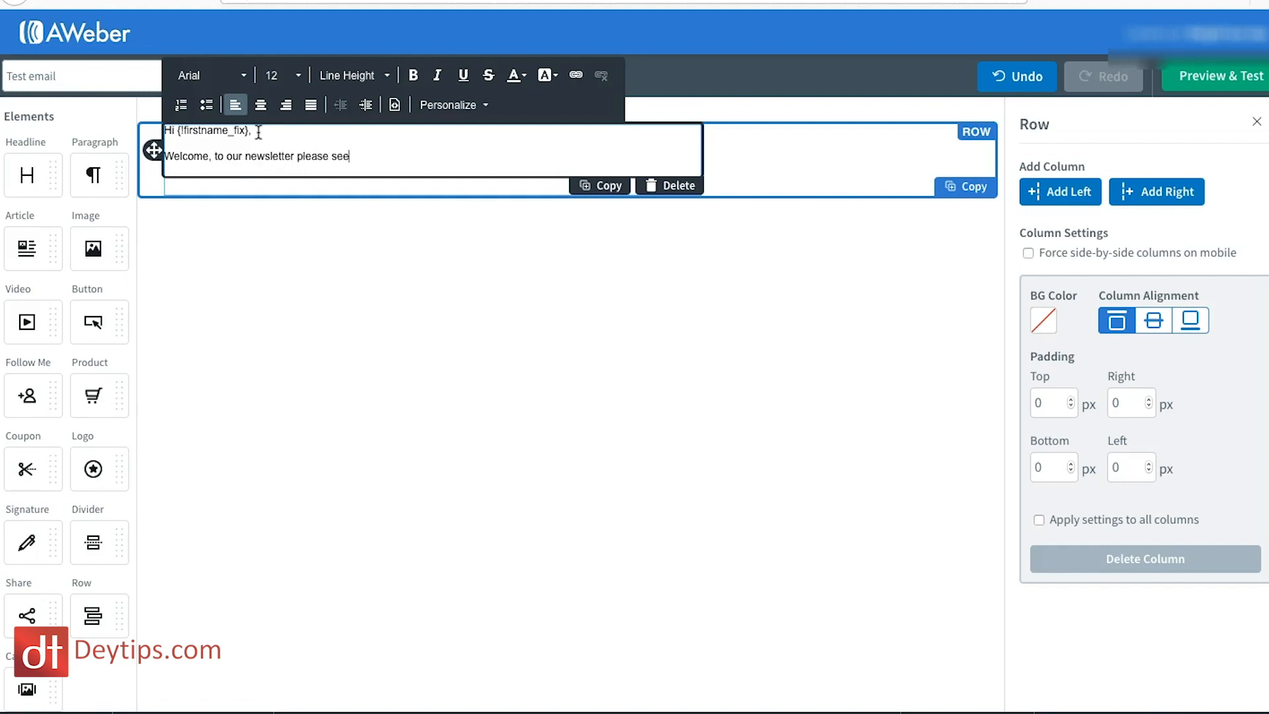
pyautogui.write('attached')
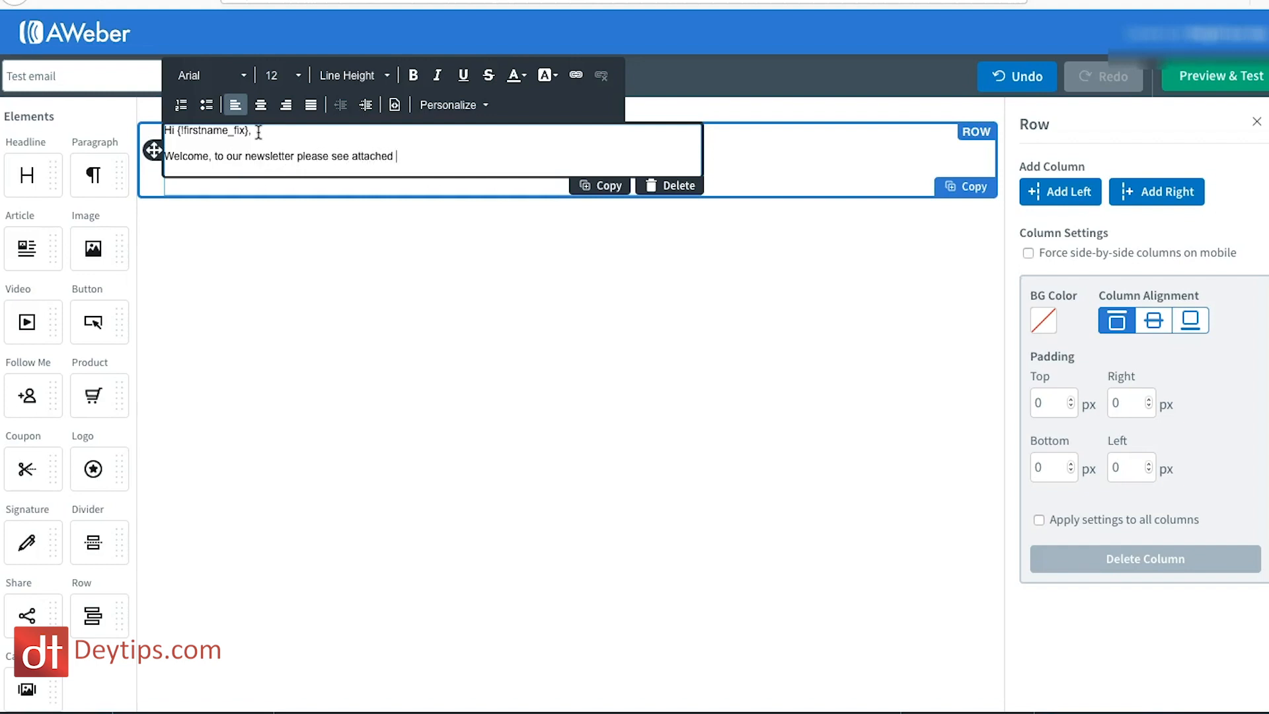
pyautogui.write('gift as')
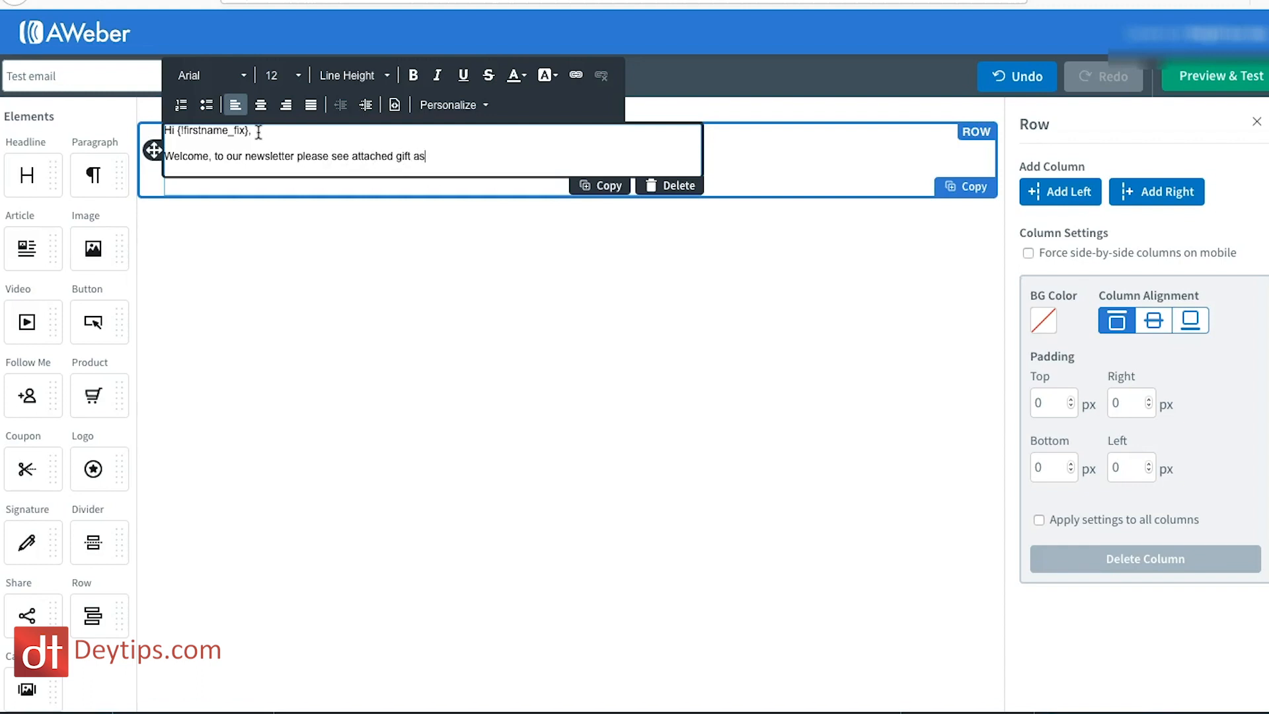
pyautogui.write('promised.')
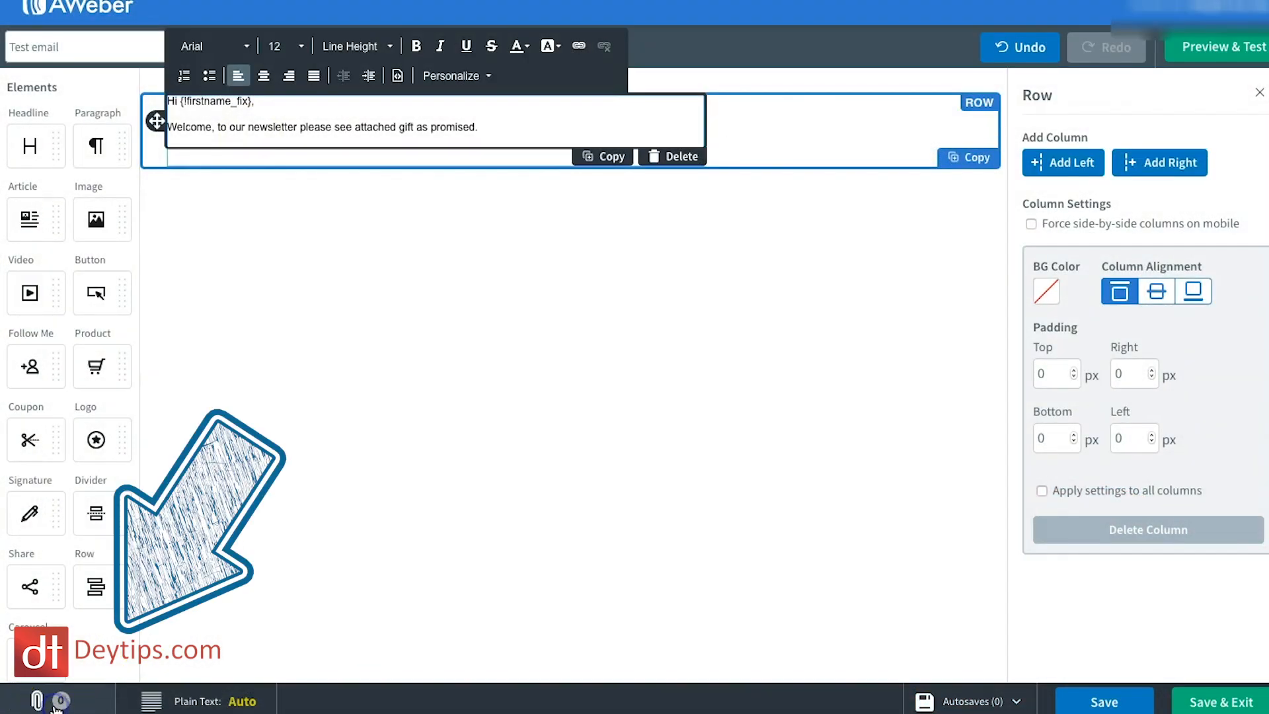
pyautogui.click(39, 698)
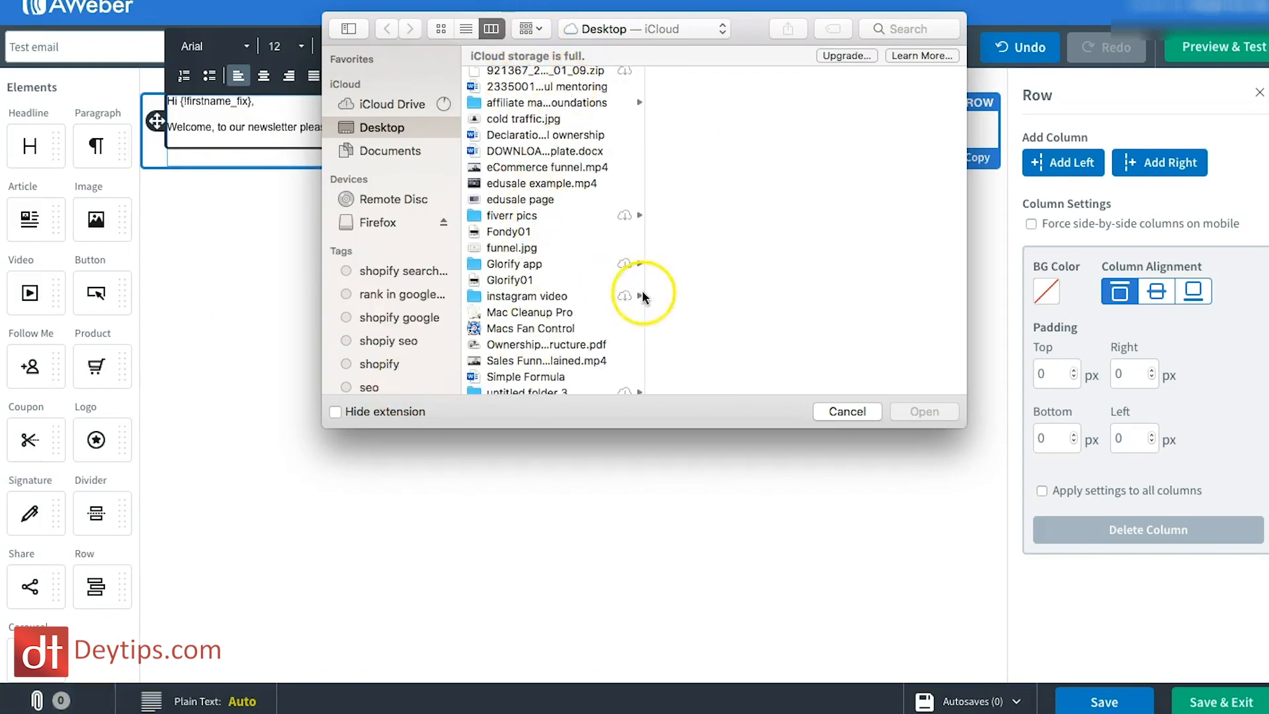
pyautogui.click(847, 411)
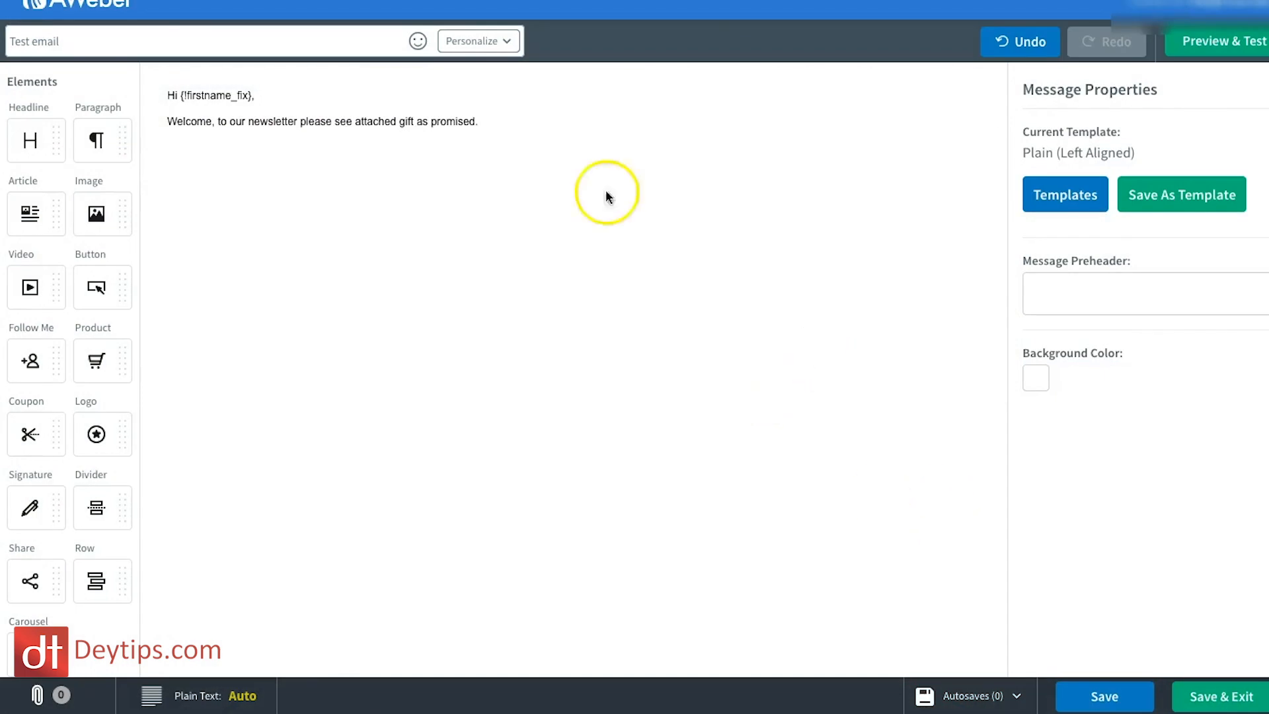
pyautogui.moveTo(776, 488)
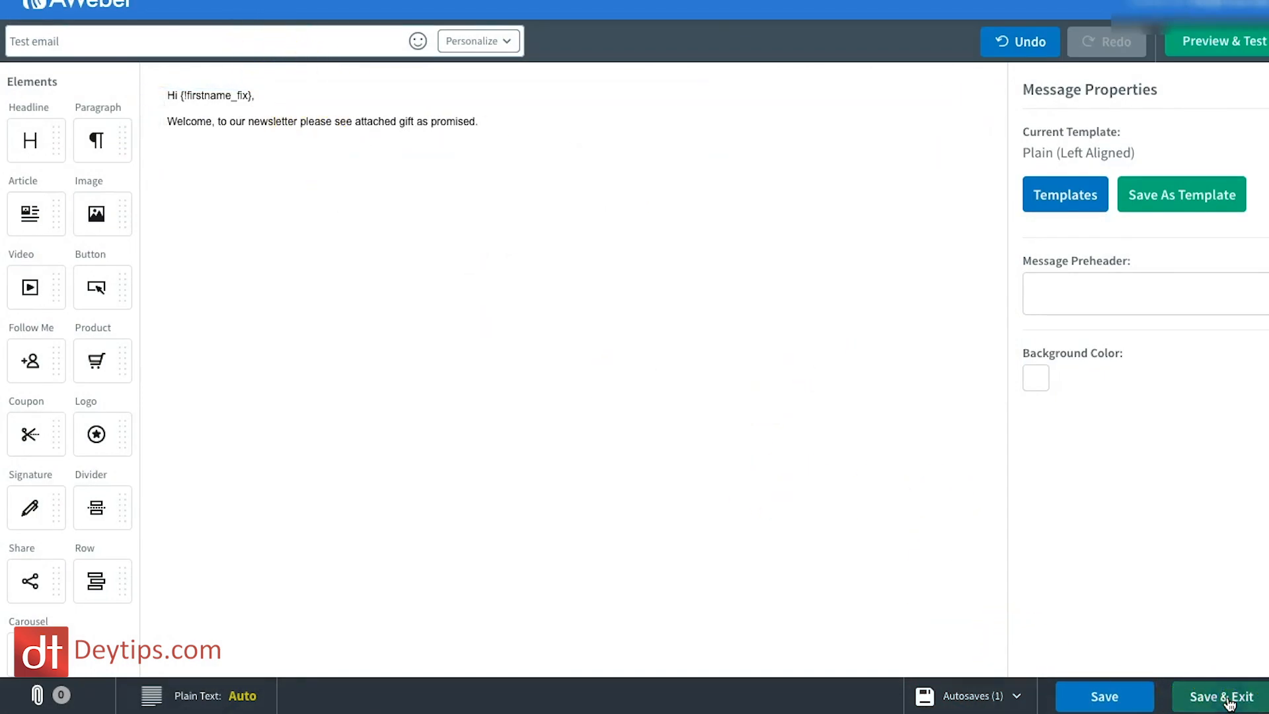
# Save Test email to Drafts and choose Send Options > Add to Follow Up Series
pyautogui.click(1223, 697)
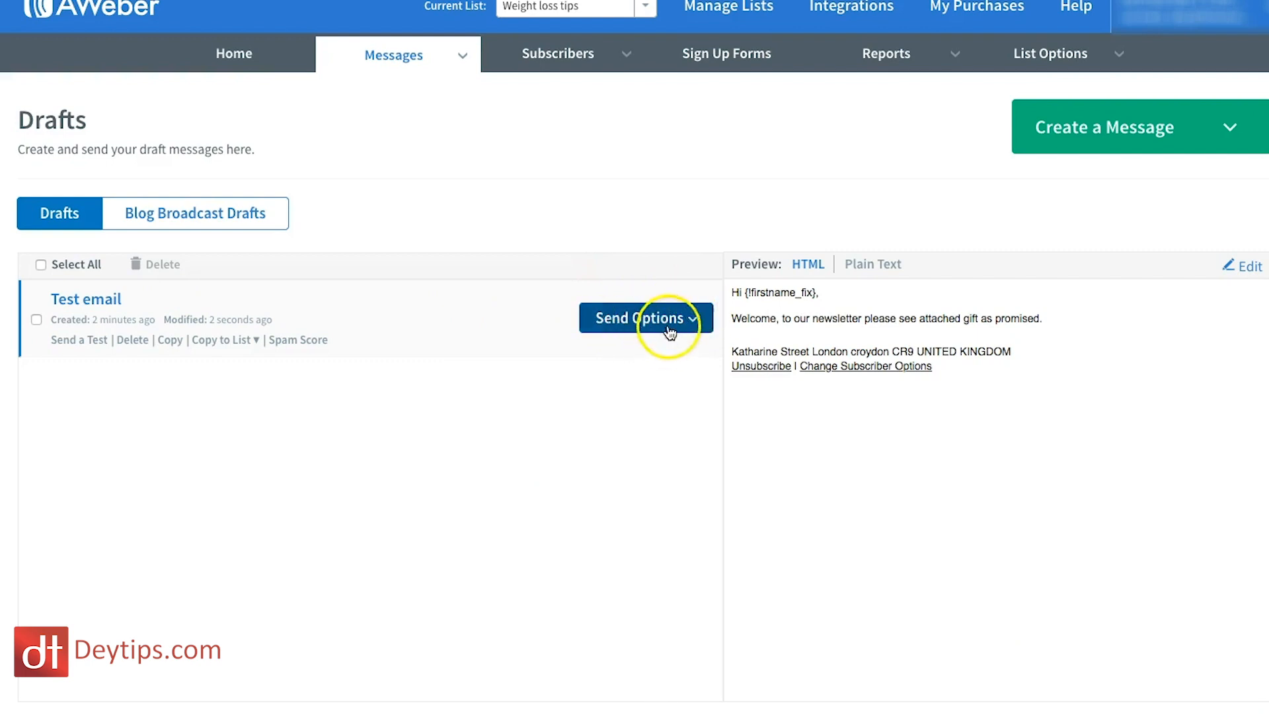
pyautogui.click(645, 317)
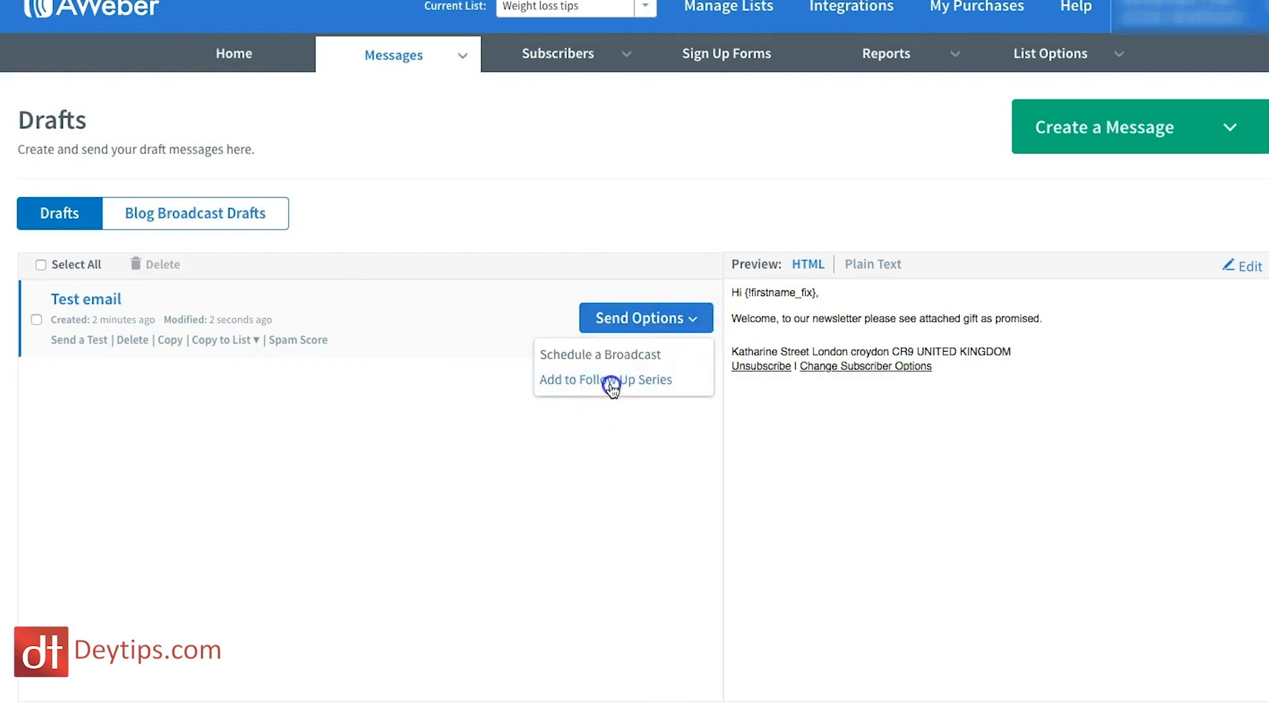
pyautogui.click(606, 379)
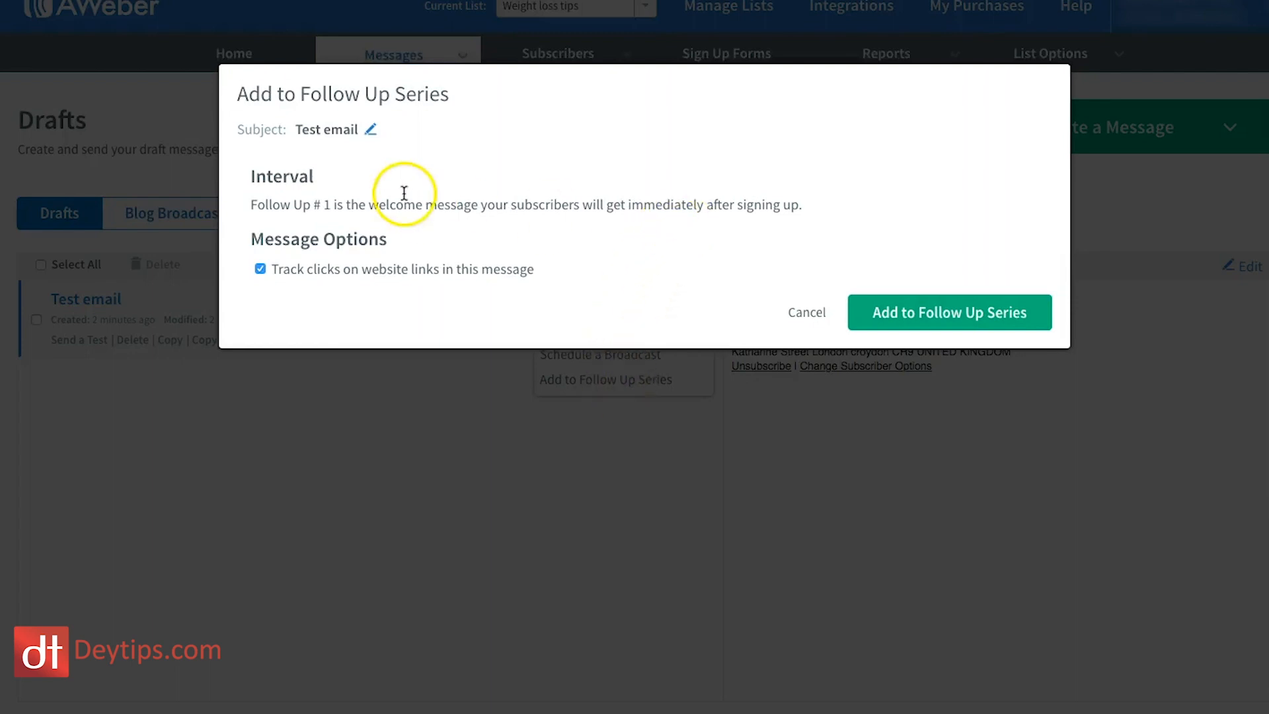
pyautogui.moveTo(297, 206)
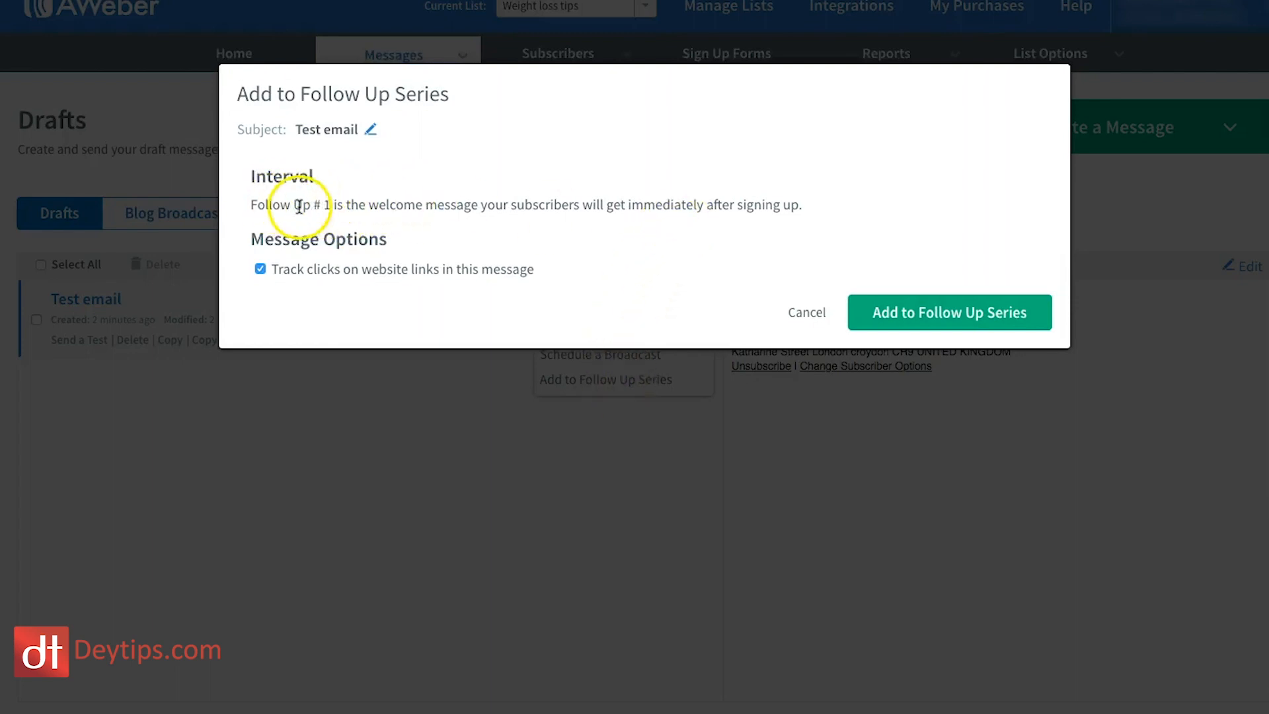
pyautogui.moveTo(494, 211)
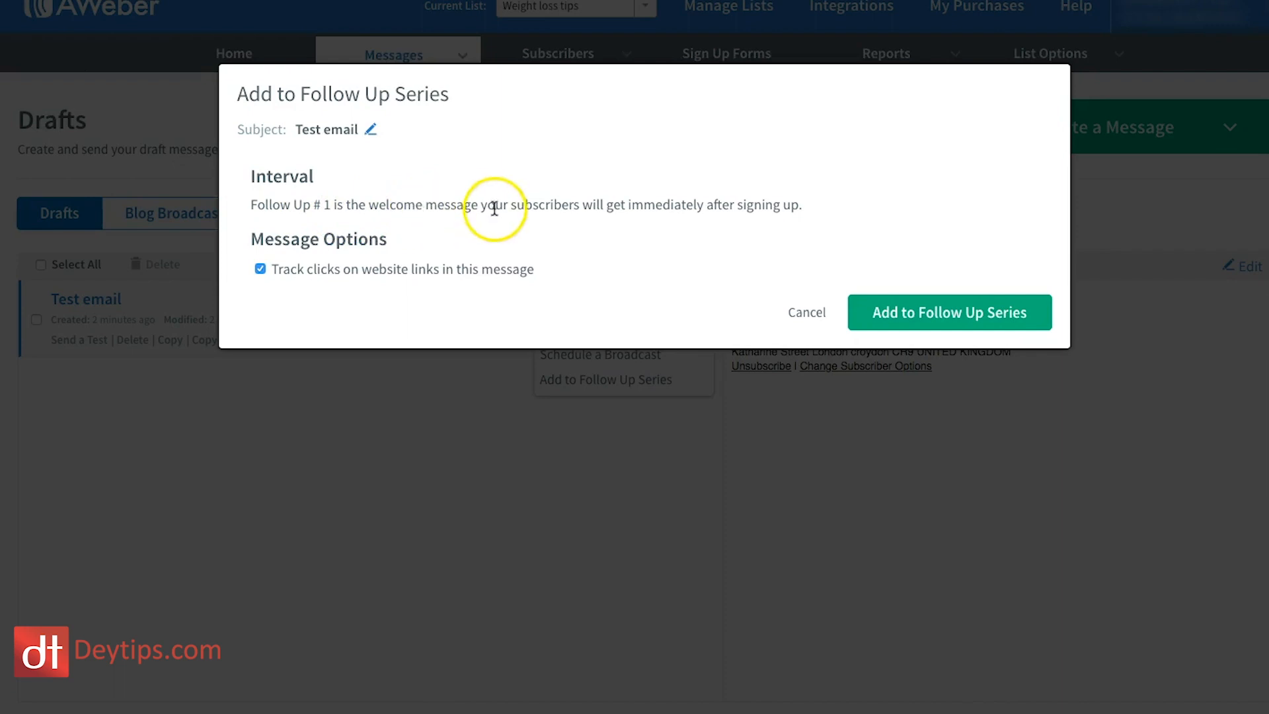
pyautogui.moveTo(693, 213)
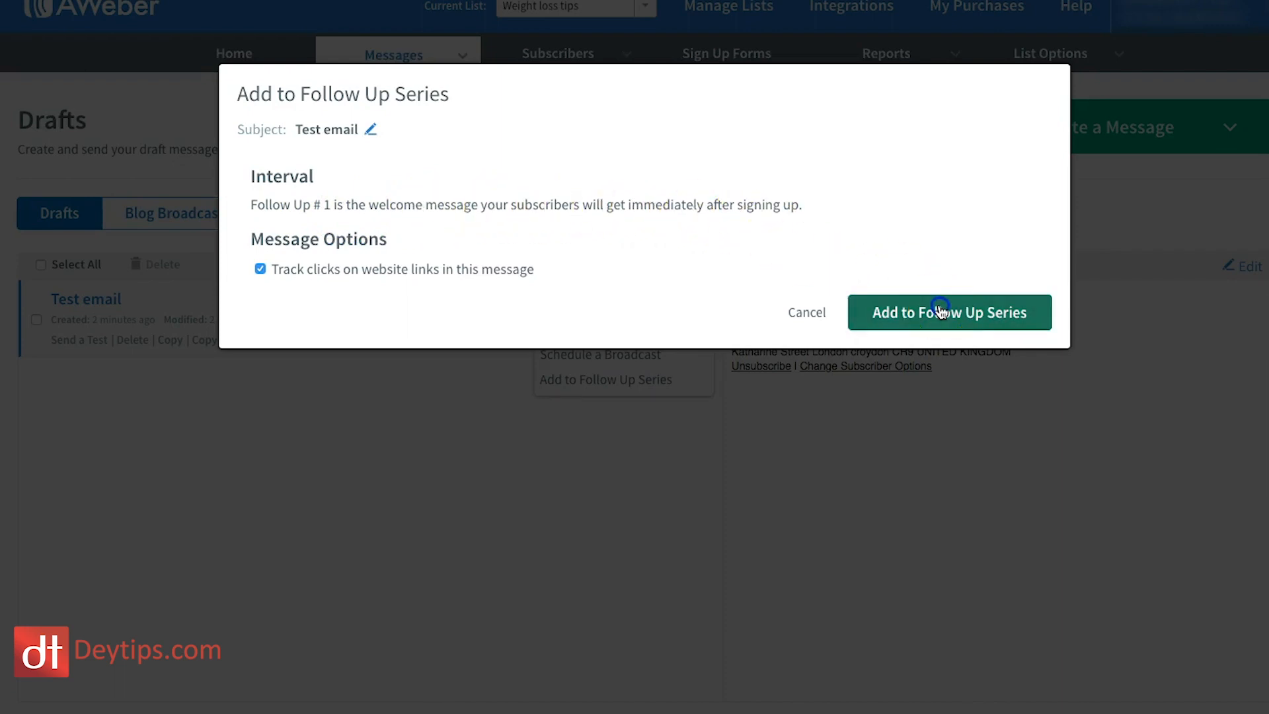
# Add Test email as follow-up message 1, sent immediately, and start a new message
pyautogui.click(949, 312)
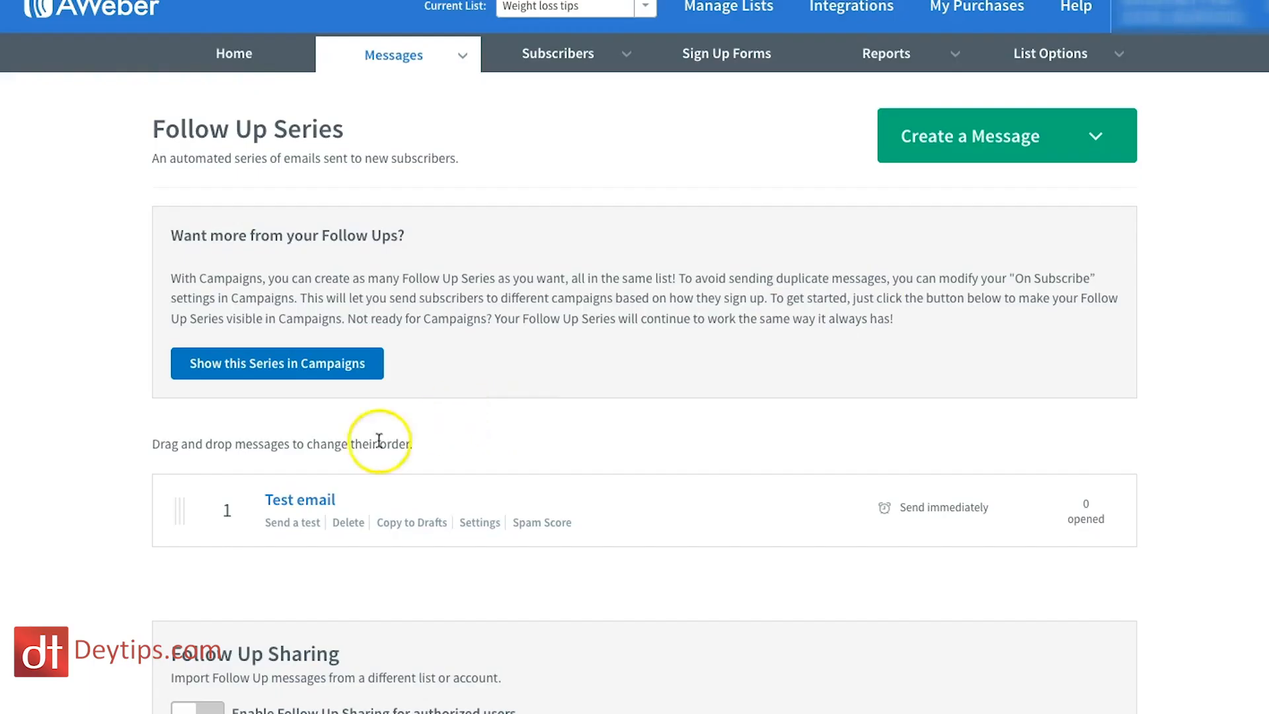
pyautogui.scroll(-3)
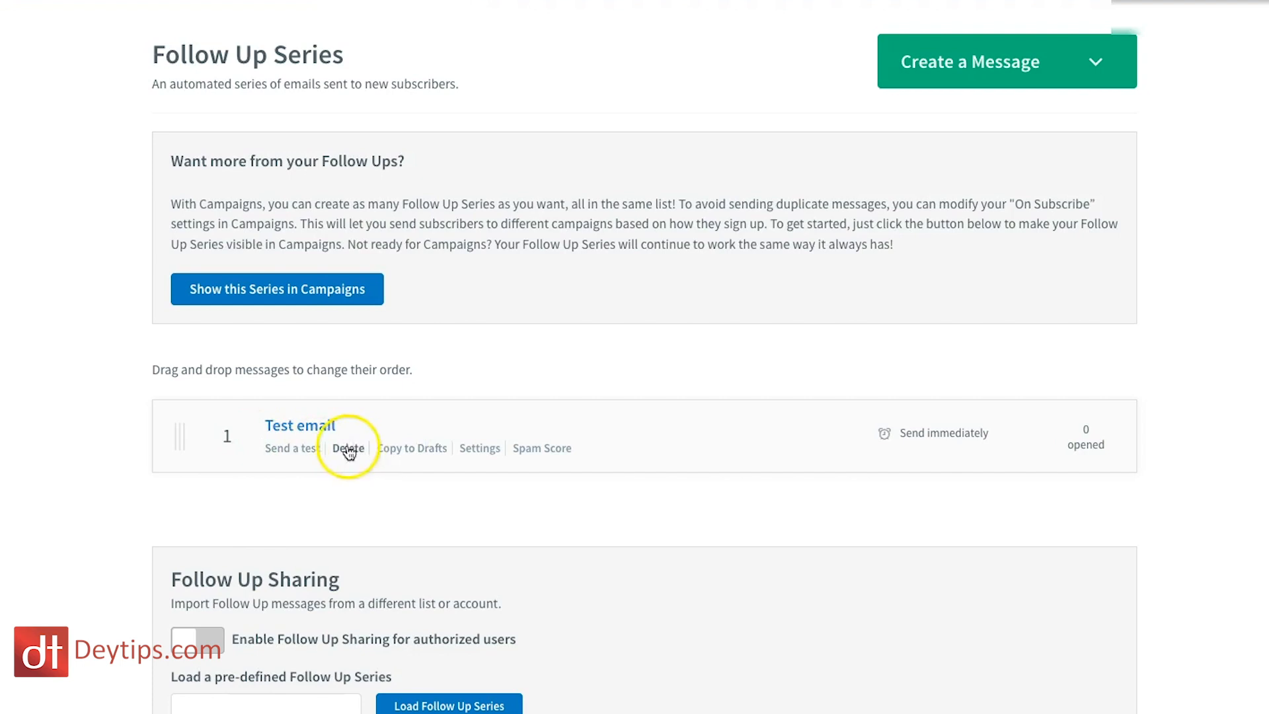
pyautogui.moveTo(450, 366)
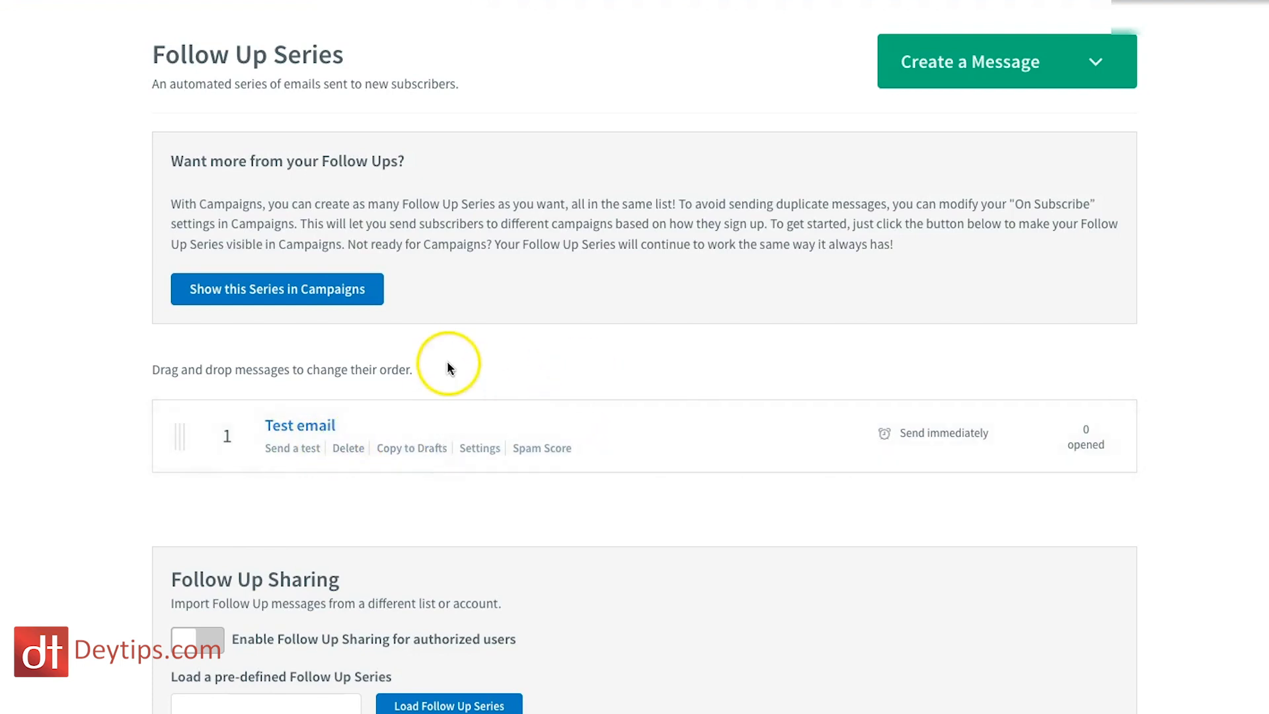
pyautogui.scroll(-3)
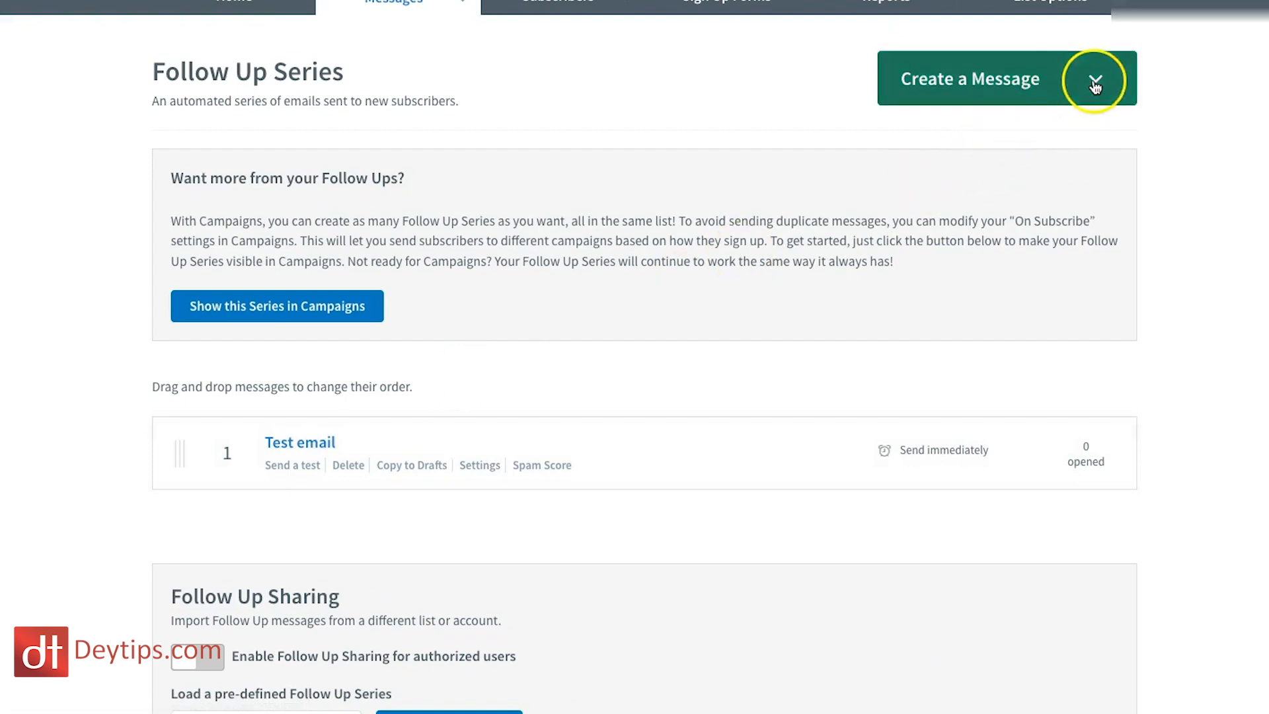
pyautogui.click(1096, 78)
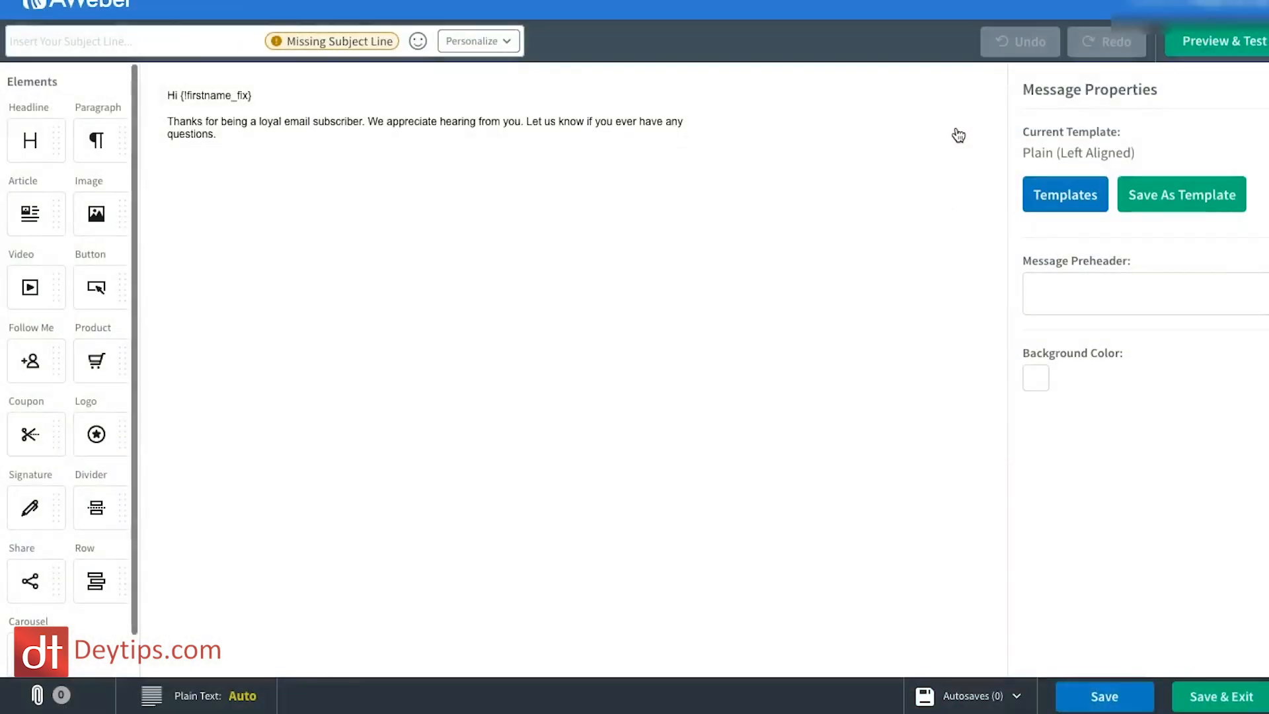
# Save the new draft with subject "Email 2" and open its sending options
pyautogui.click(76, 40)
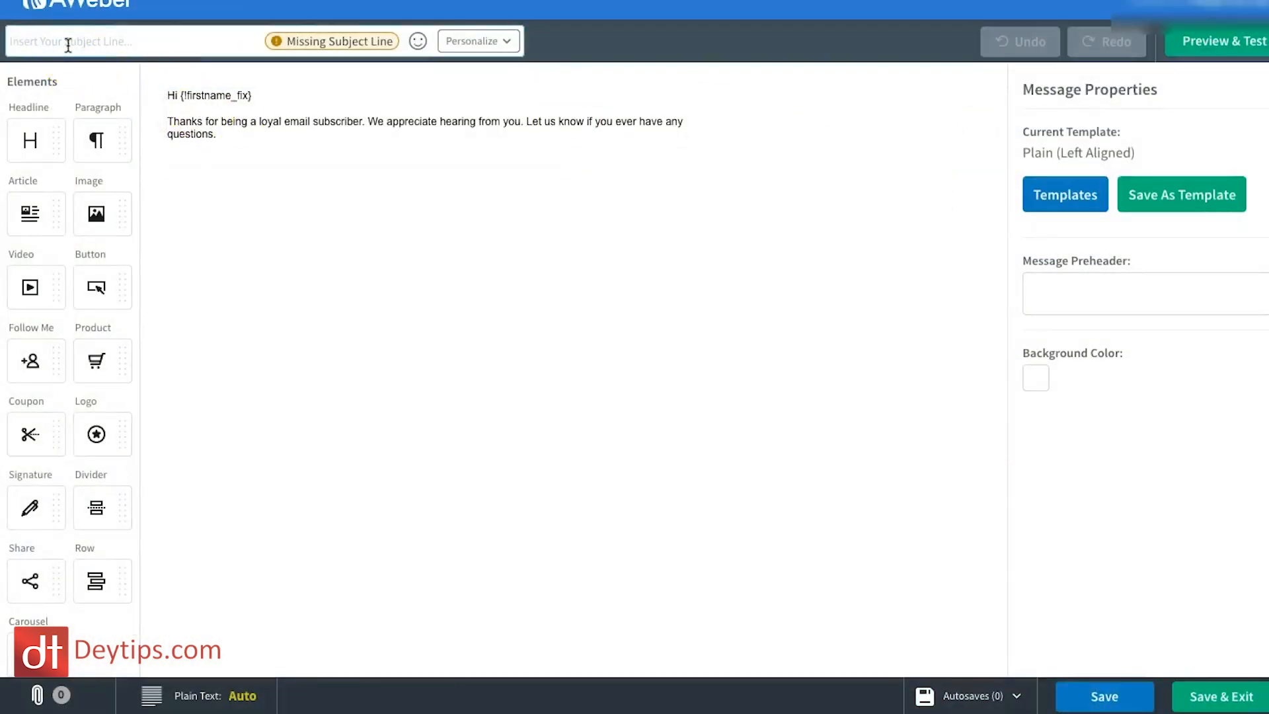
pyautogui.write('Email 2')
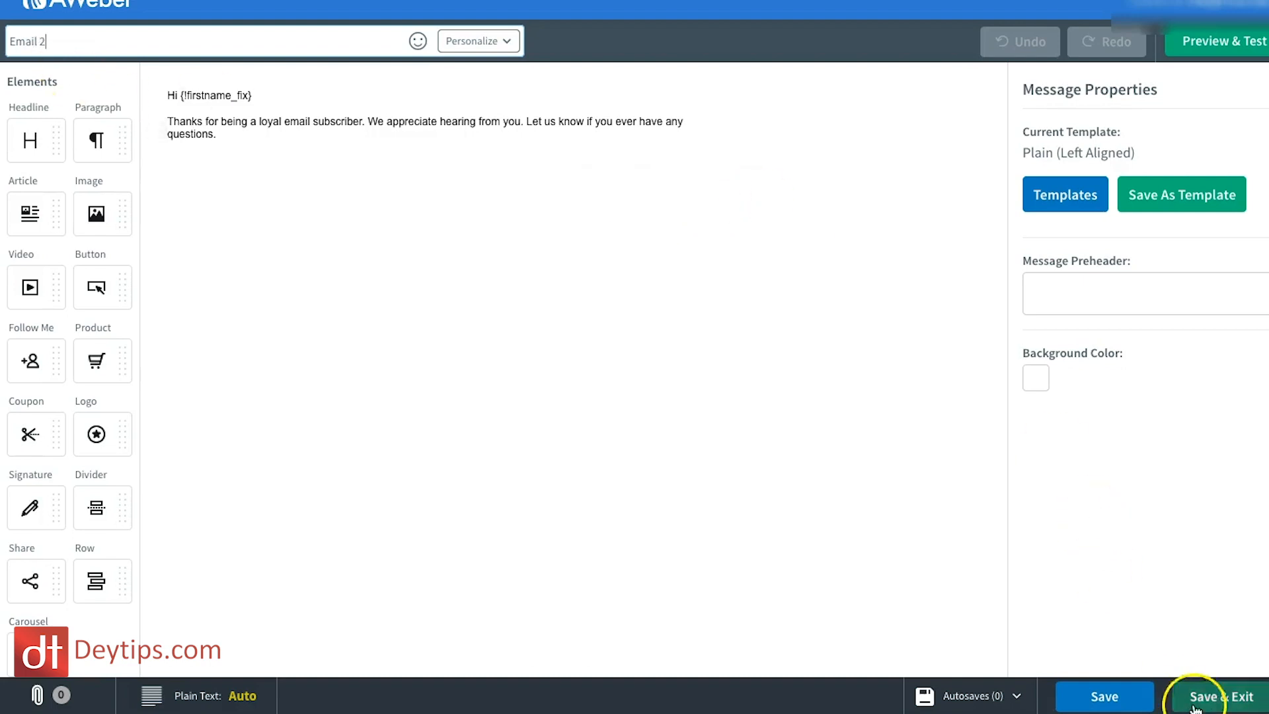
pyautogui.click(1219, 696)
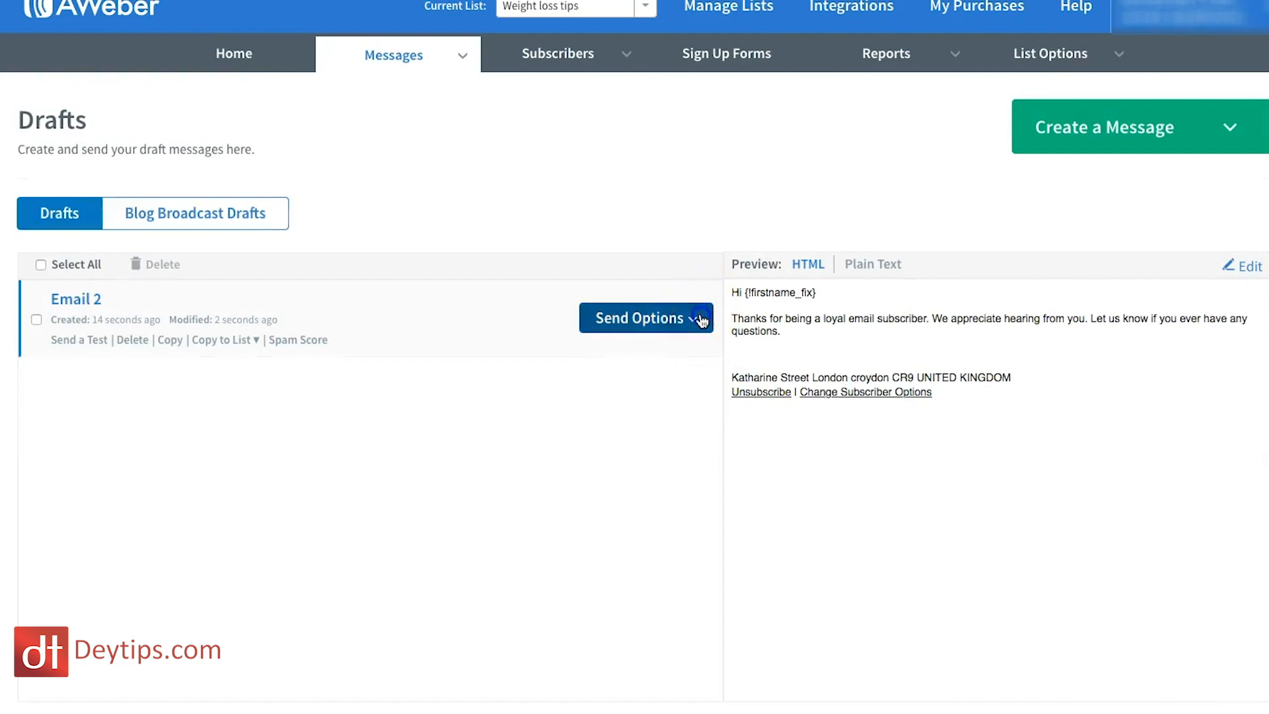
pyautogui.click(700, 318)
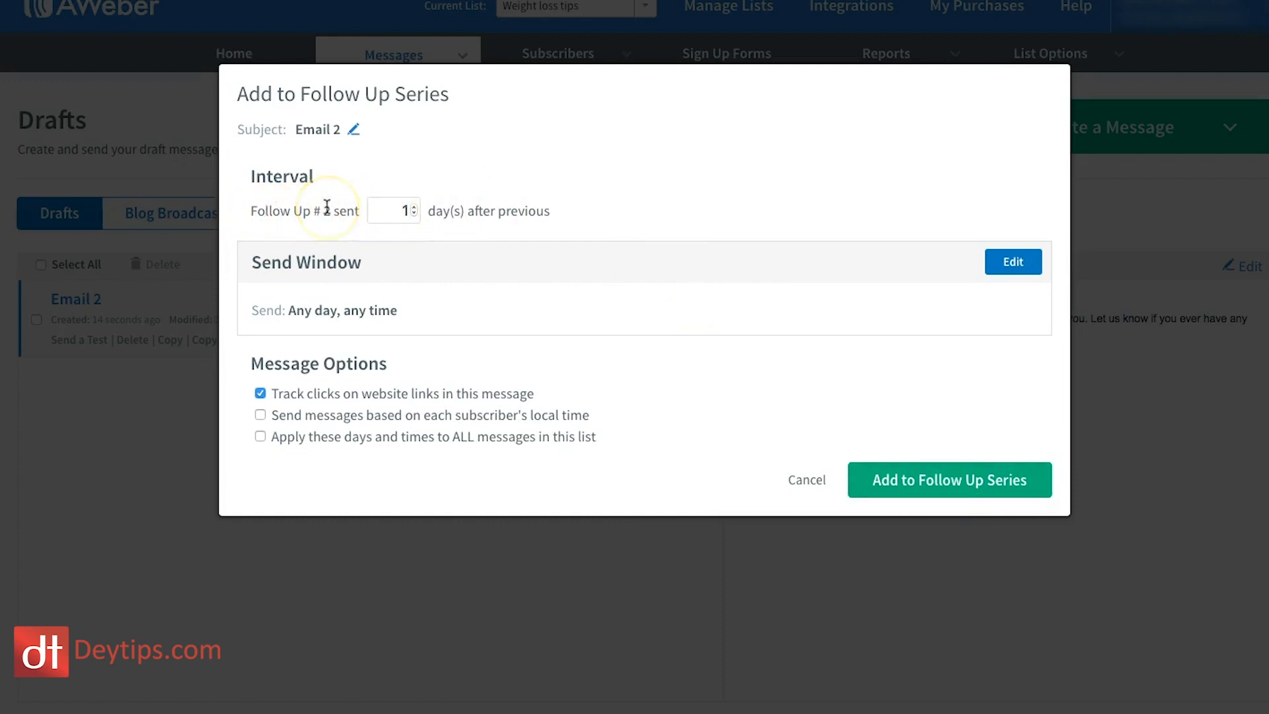
# Set Email 2's follow-up interval to 7 days after the previous message
pyautogui.click(413, 208)
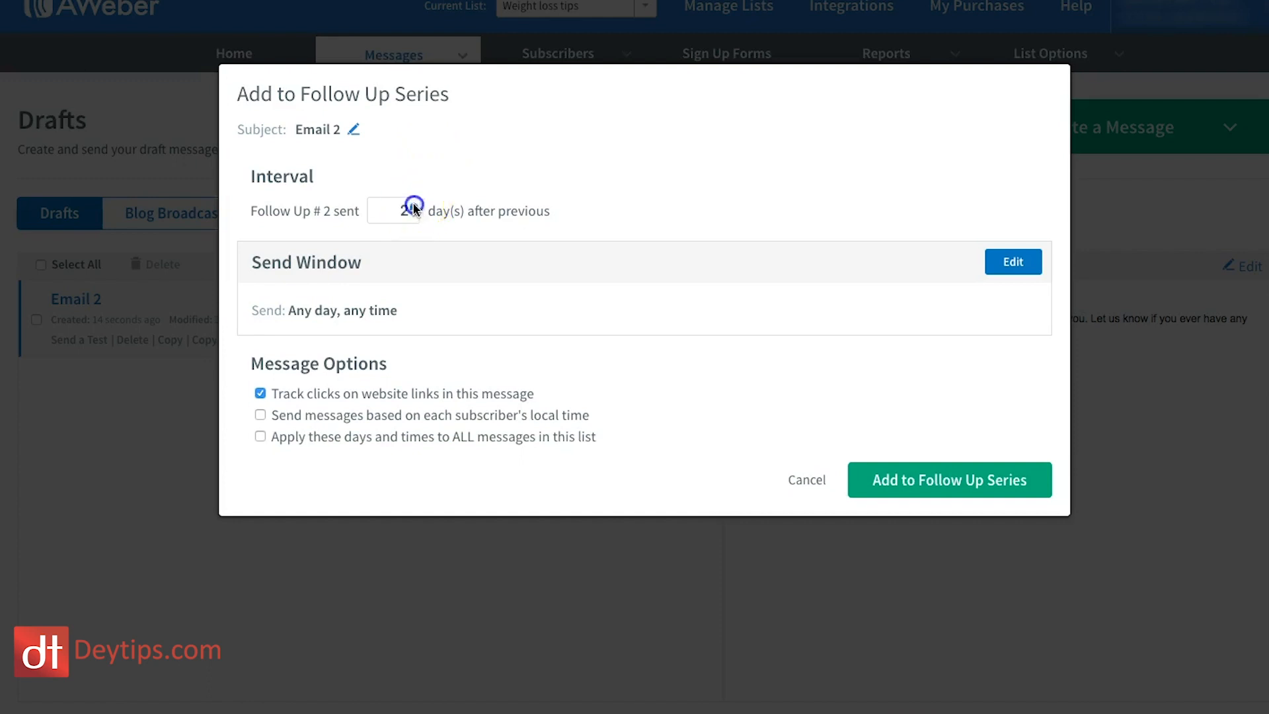
pyautogui.write('7')
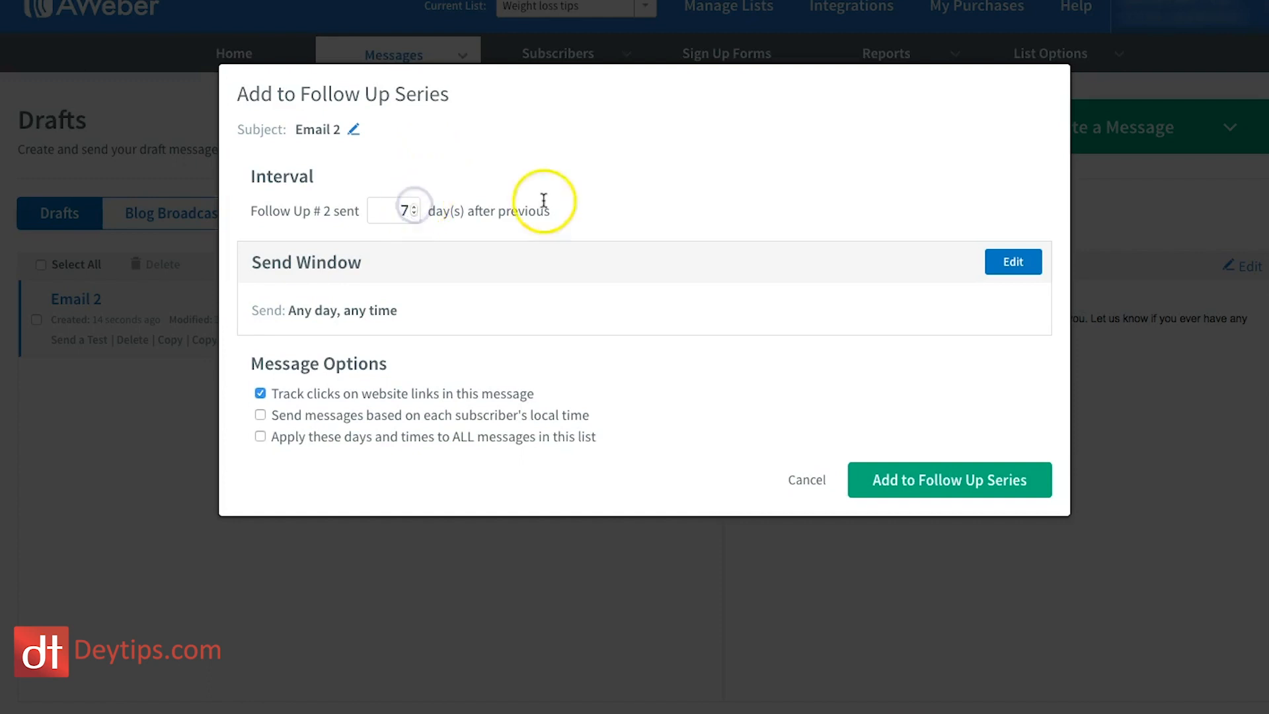
pyautogui.moveTo(561, 257)
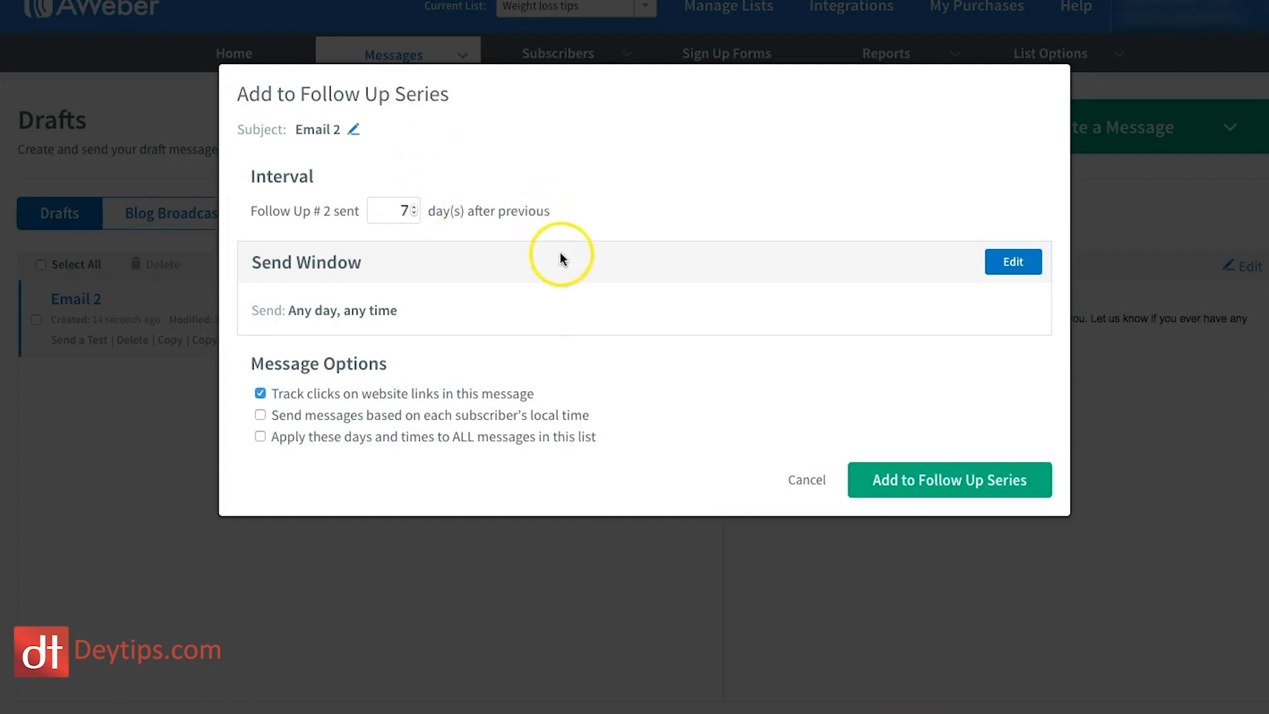
pyautogui.moveTo(947, 257)
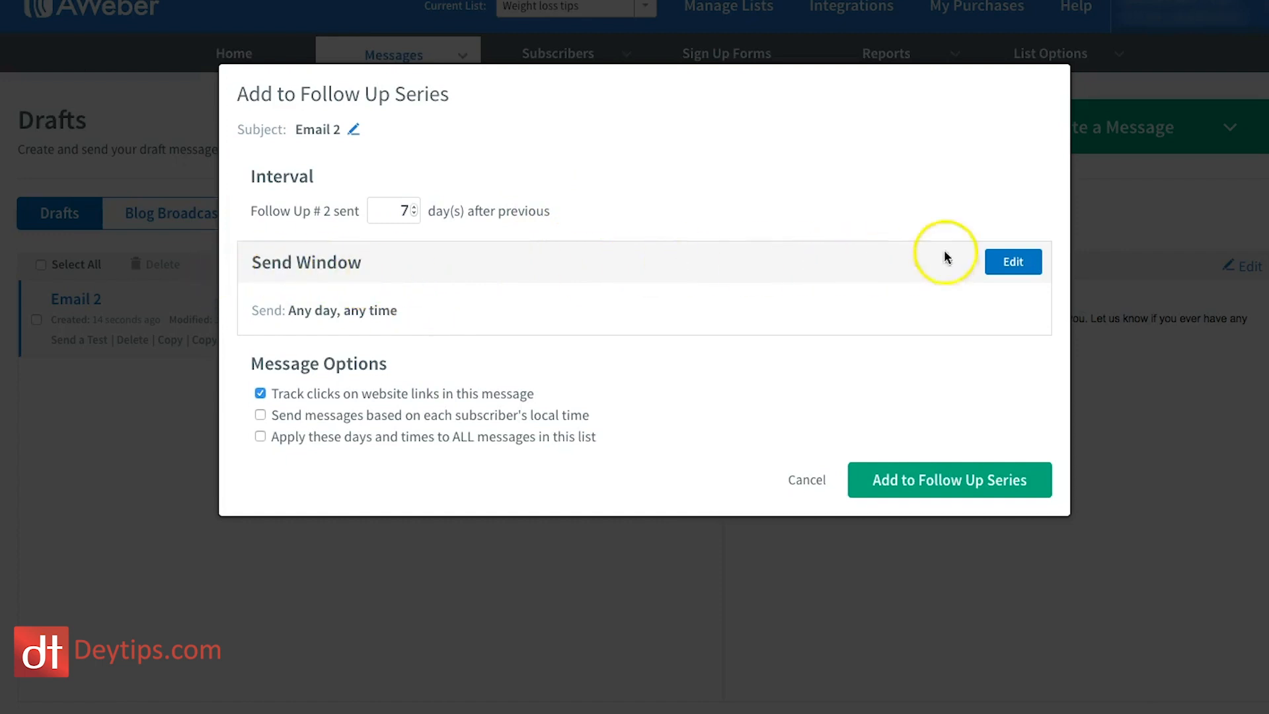
pyautogui.click(1013, 262)
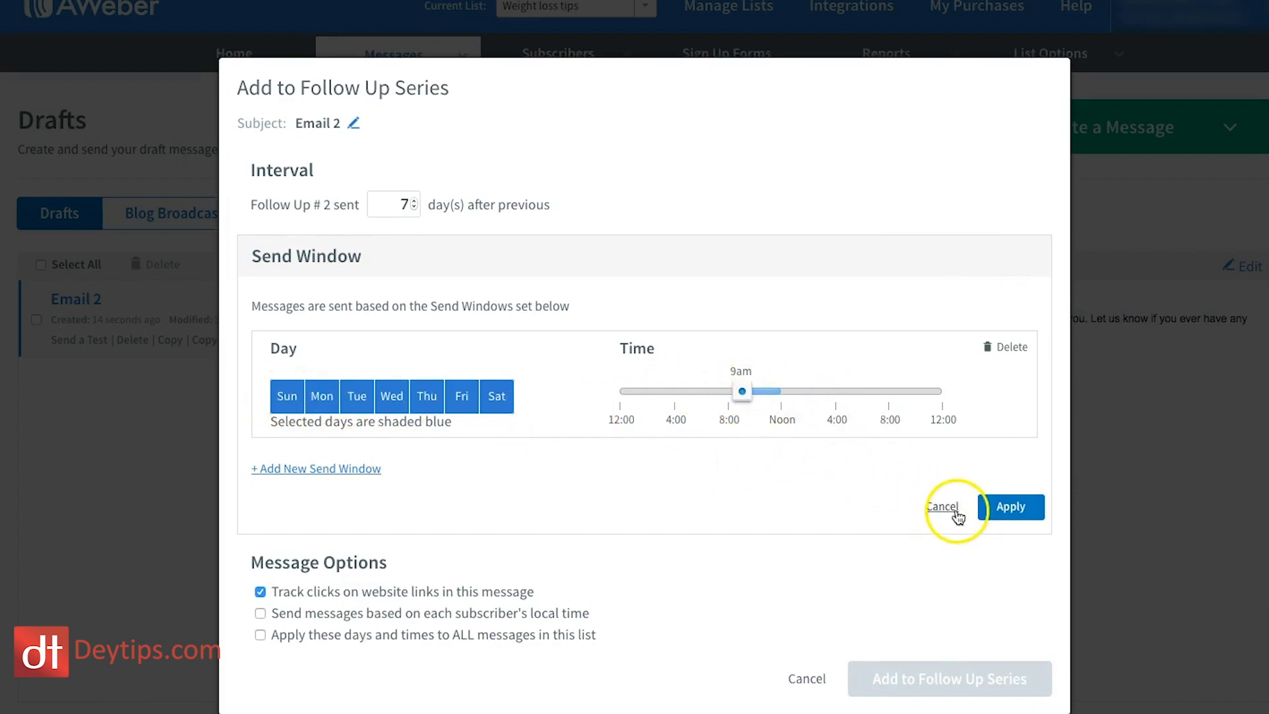
pyautogui.click(944, 506)
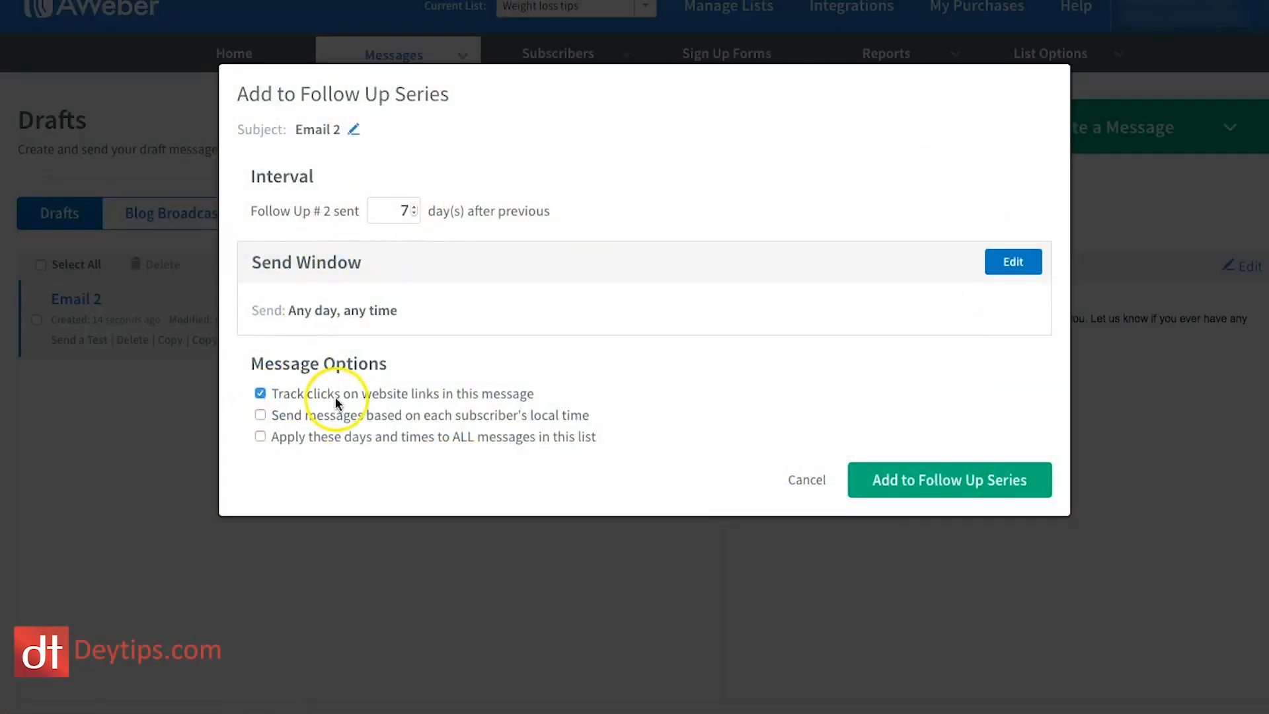
pyautogui.moveTo(465, 409)
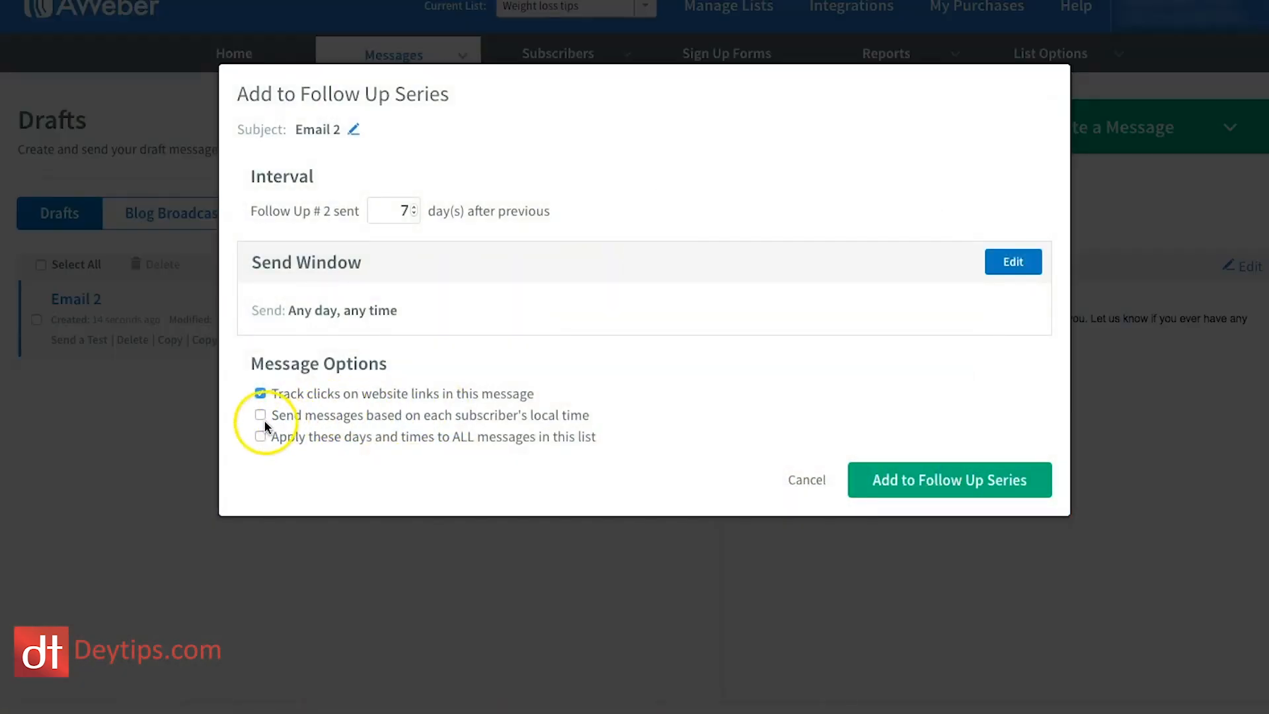
pyautogui.click(259, 394)
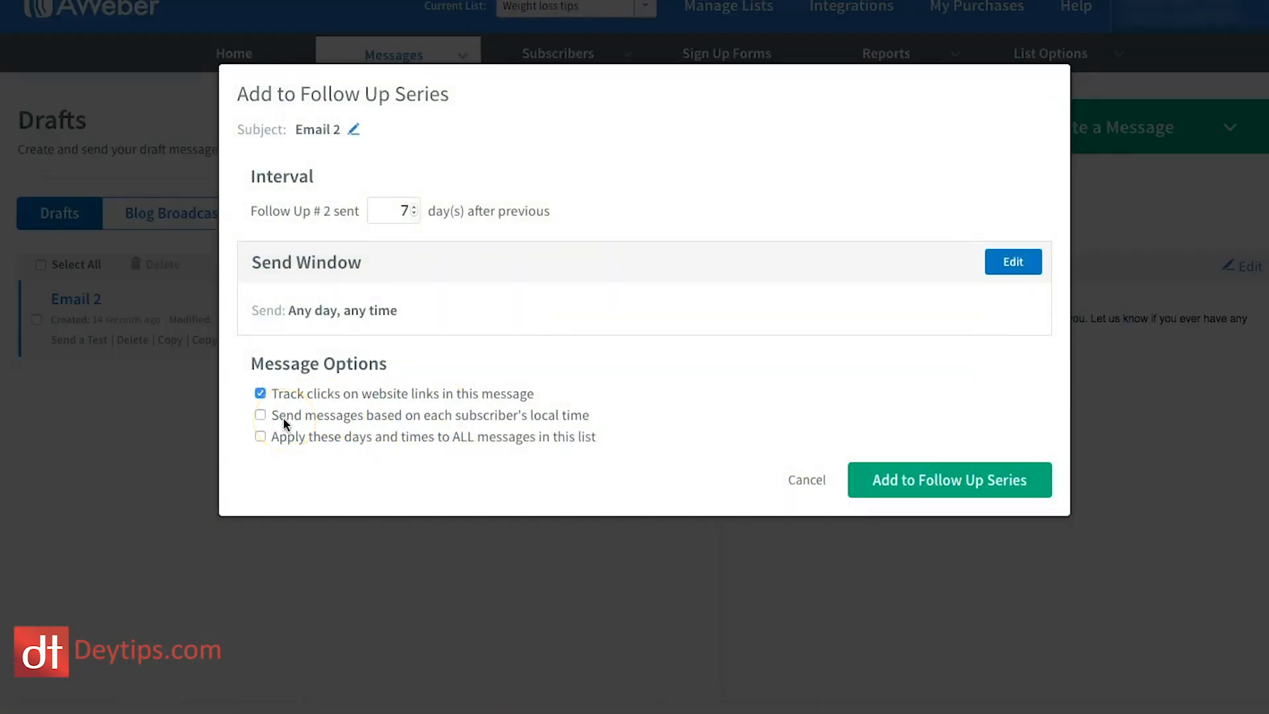